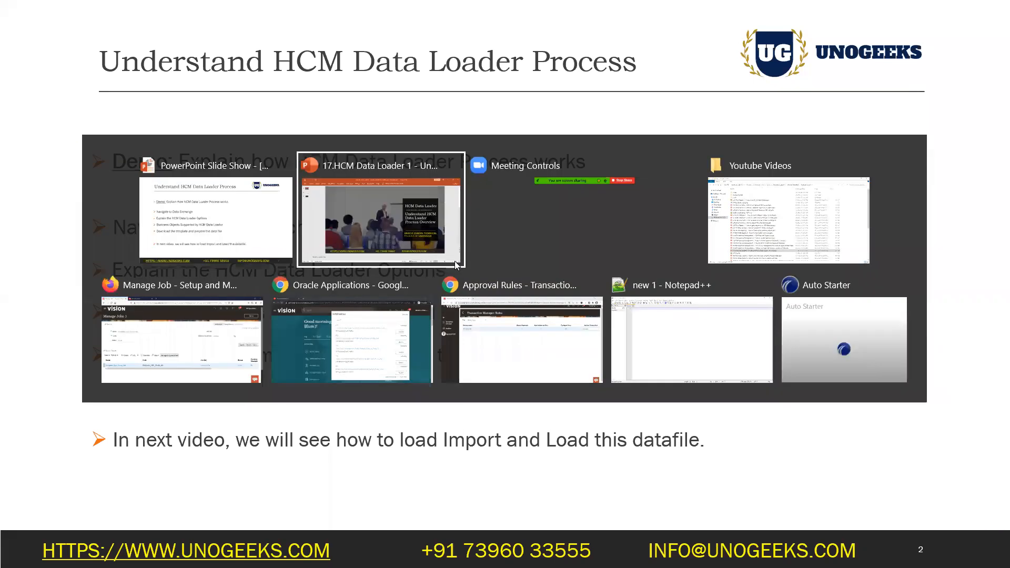
- Switch from the PowerPoint slide show to the 'Approval Rules - Transaction Manager' browser window
{"action": "left_click", "coordinate": [350, 338]}
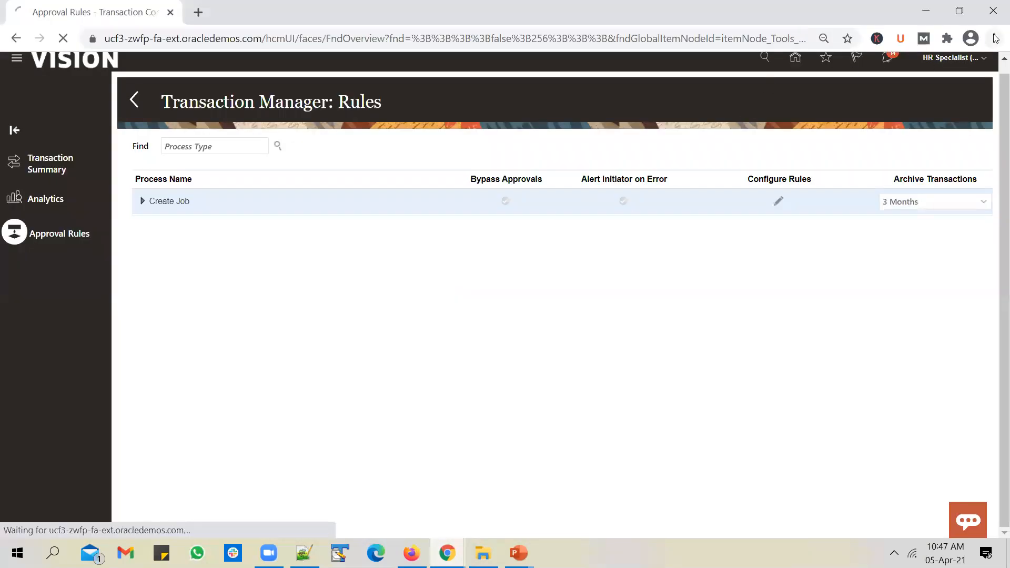
- Return to the HCM Cloud home page and scroll down the My Client Groups app tiles
{"action": "left_click", "coordinate": [994, 38]}
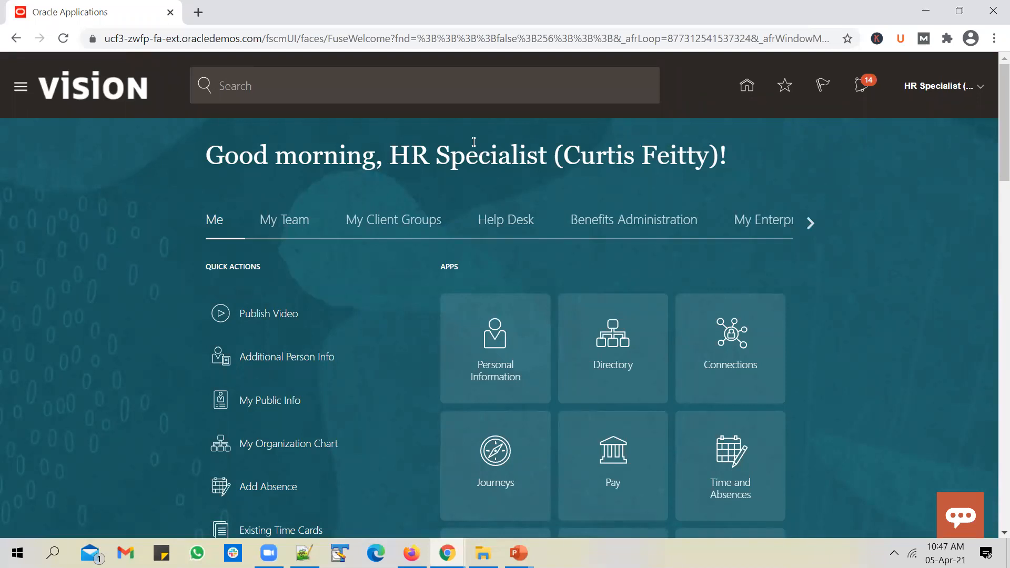
{"action": "mouse_move", "coordinate": [402, 223]}
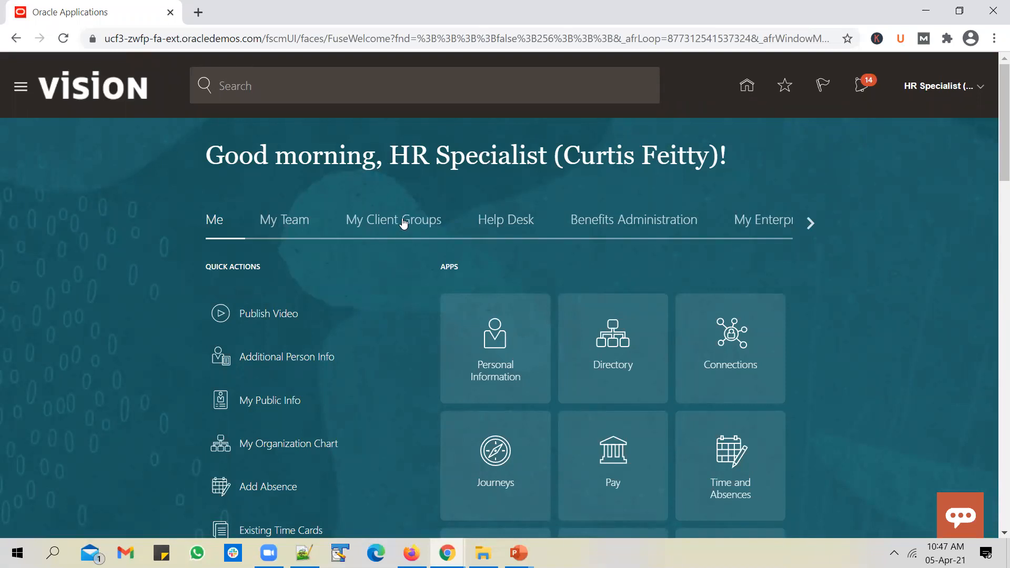
{"action": "scroll", "scroll_direction": "down", "scroll_amount": 3}
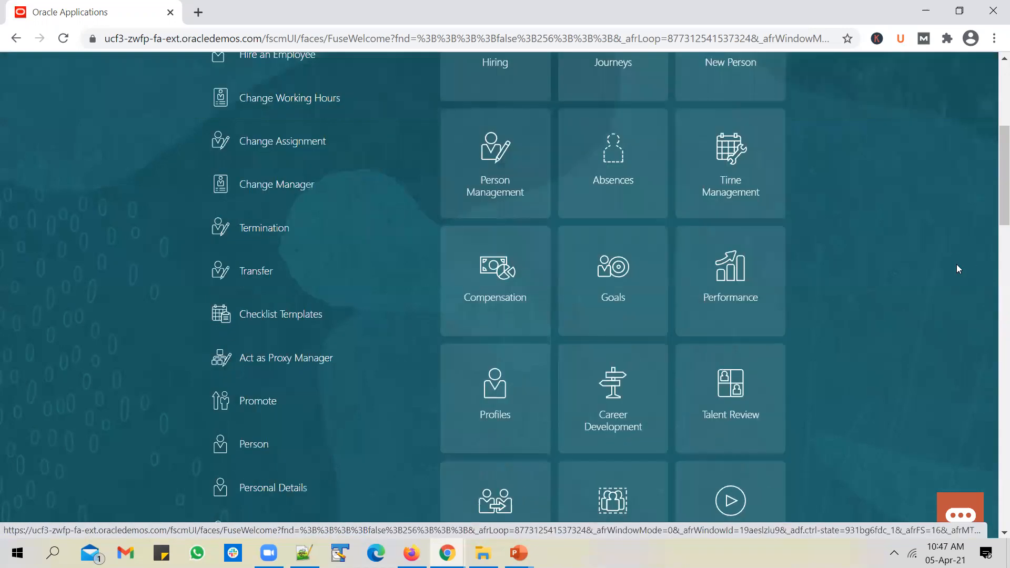
{"action": "scroll", "scroll_direction": "down", "scroll_amount": 3}
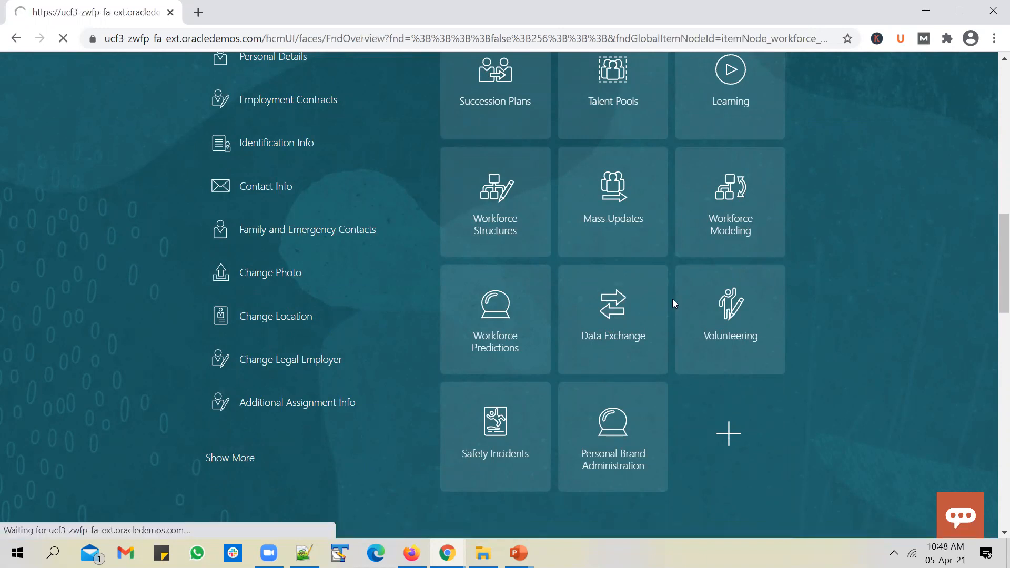
{"action": "left_click", "coordinate": [612, 319]}
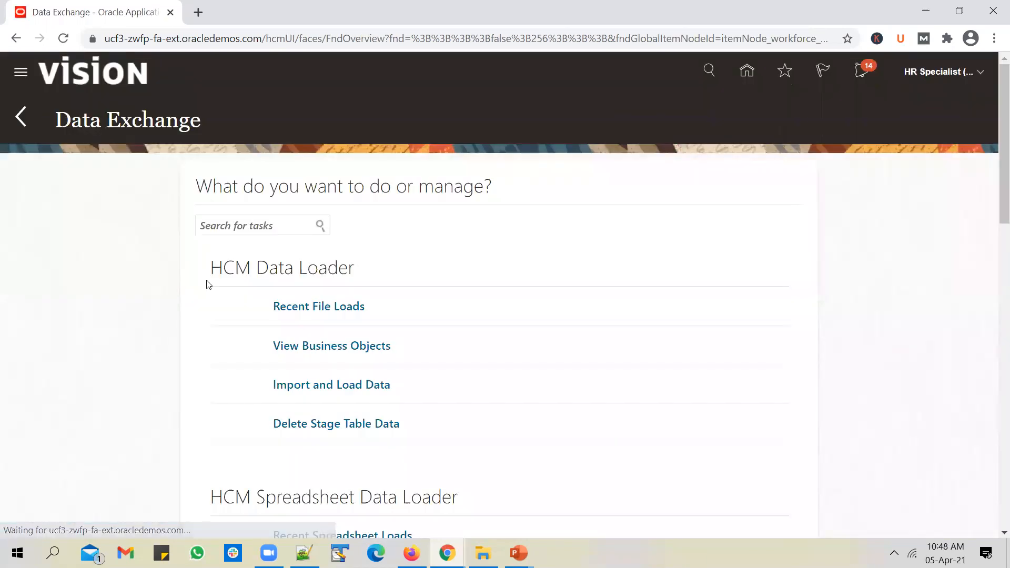
{"action": "scroll", "scroll_direction": "down", "scroll_amount": 3}
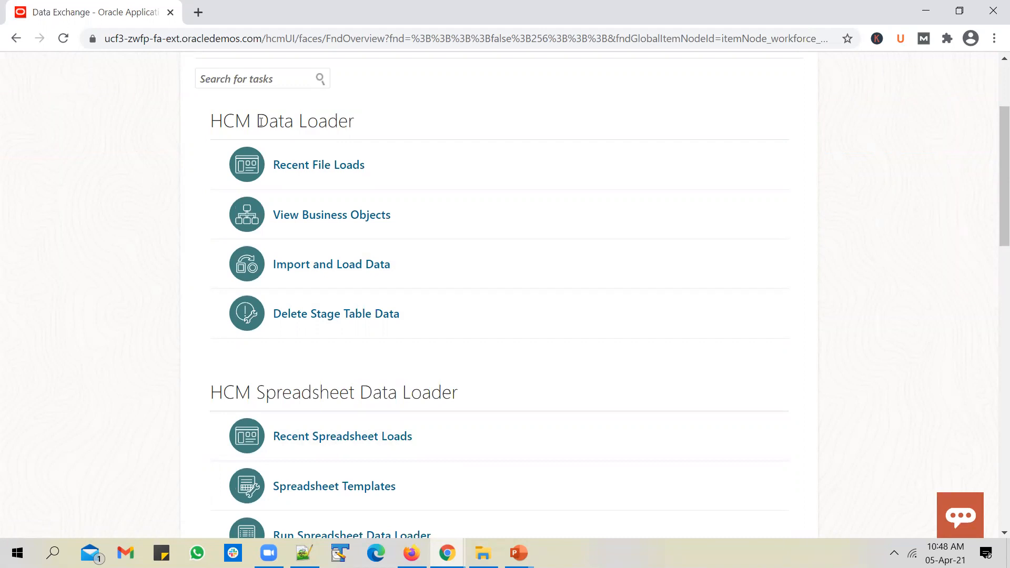
{"action": "mouse_move", "coordinate": [346, 121]}
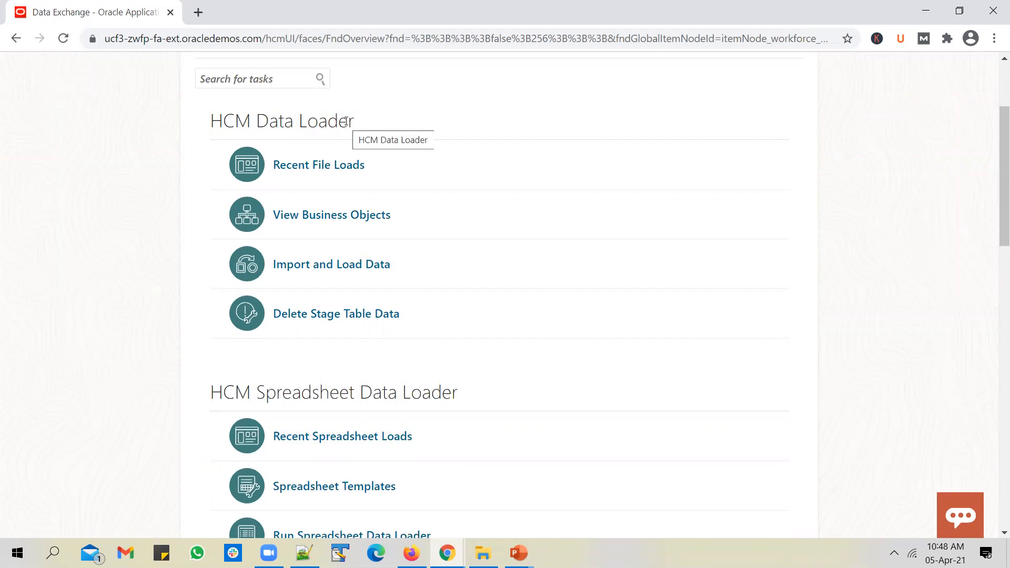
{"action": "mouse_move", "coordinate": [240, 124]}
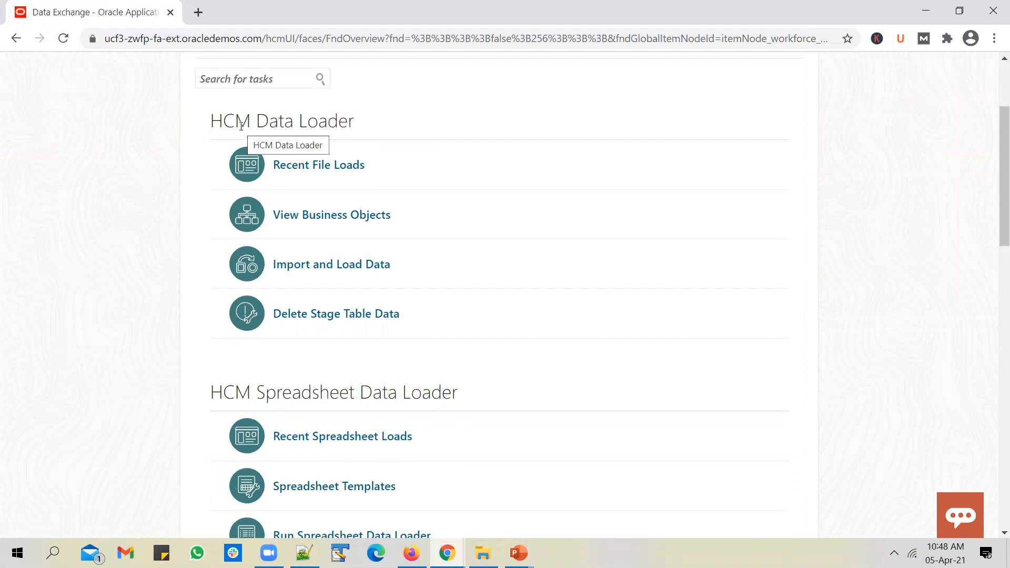
{"action": "scroll", "scroll_direction": "down", "scroll_amount": 3}
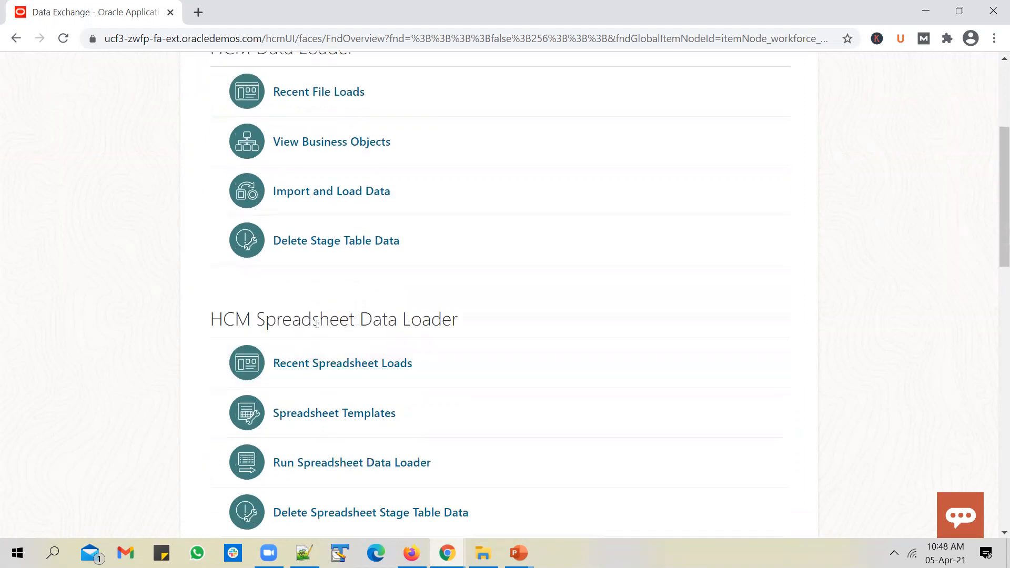
{"action": "mouse_move", "coordinate": [321, 318]}
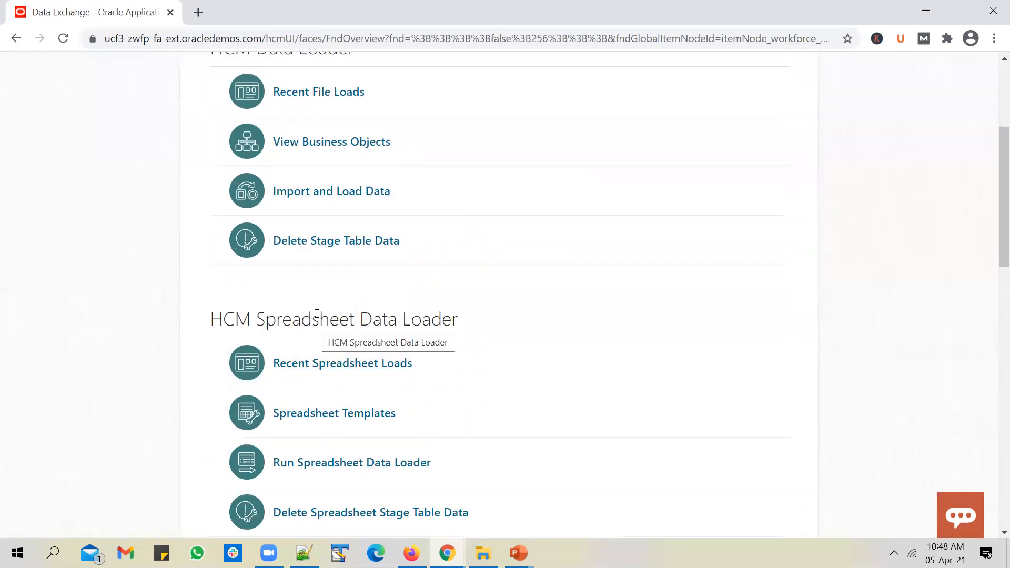
{"action": "mouse_move", "coordinate": [356, 308]}
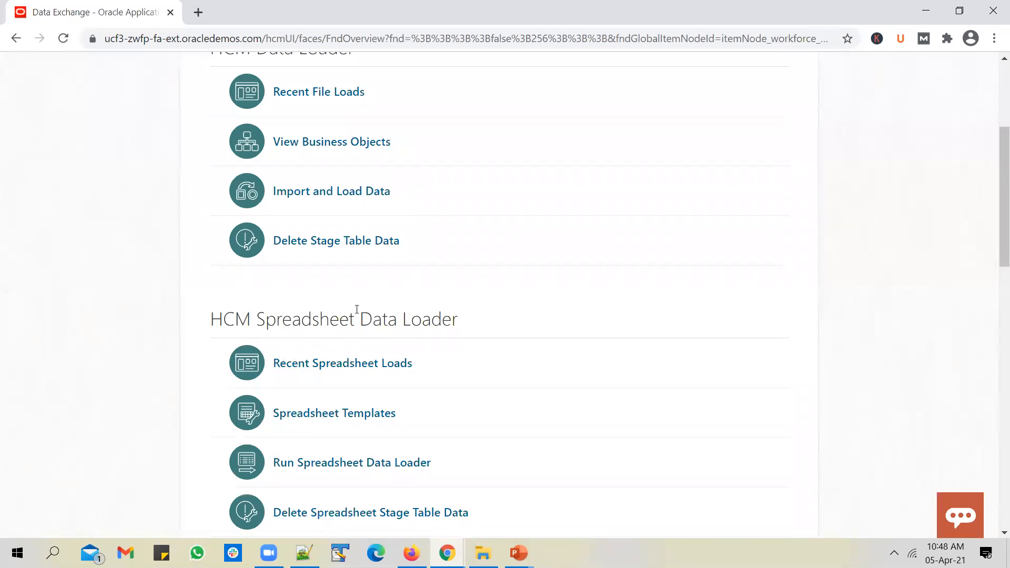
{"action": "mouse_move", "coordinate": [333, 319]}
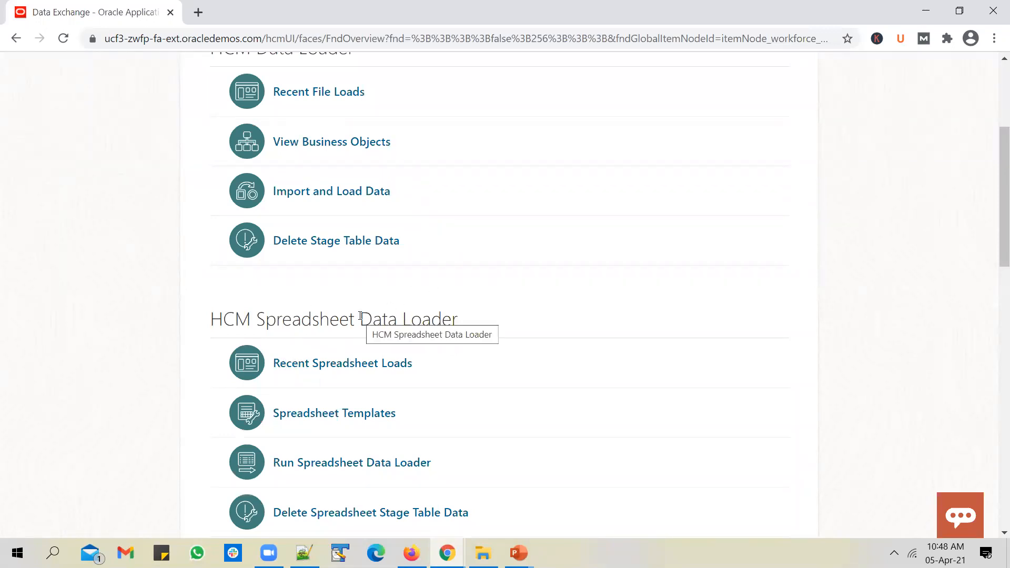
{"action": "scroll", "scroll_direction": "up", "scroll_amount": 3}
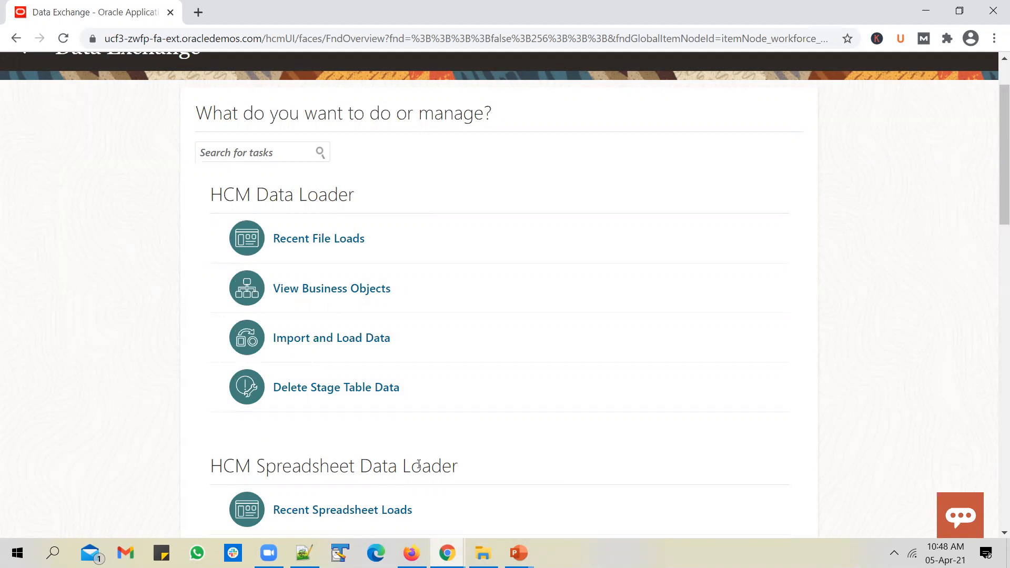
{"action": "scroll", "scroll_direction": "down", "scroll_amount": 3}
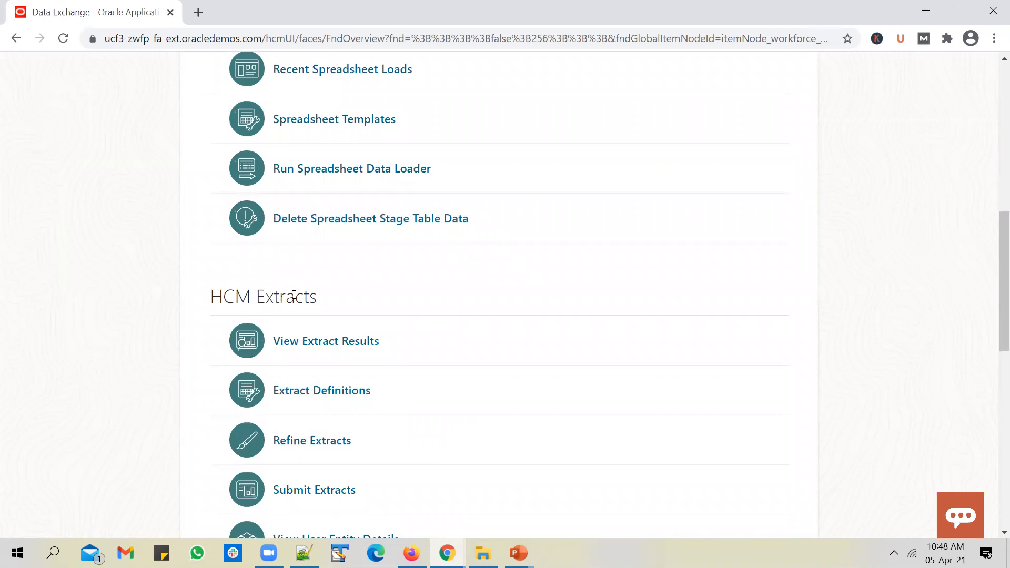
{"action": "mouse_move", "coordinate": [576, 243]}
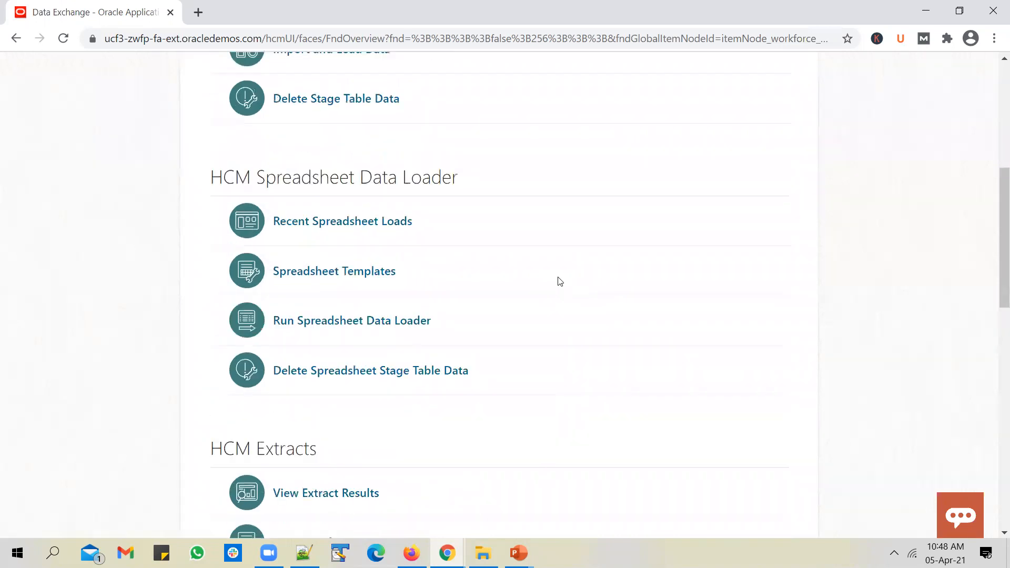
{"action": "scroll", "scroll_direction": "up", "scroll_amount": 3}
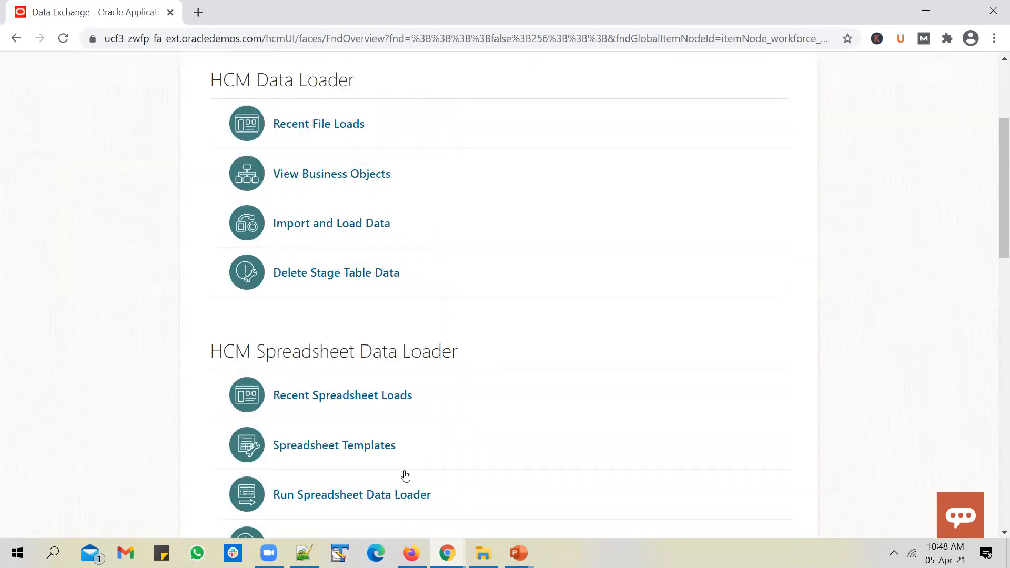
{"action": "scroll", "scroll_direction": "down", "scroll_amount": 3}
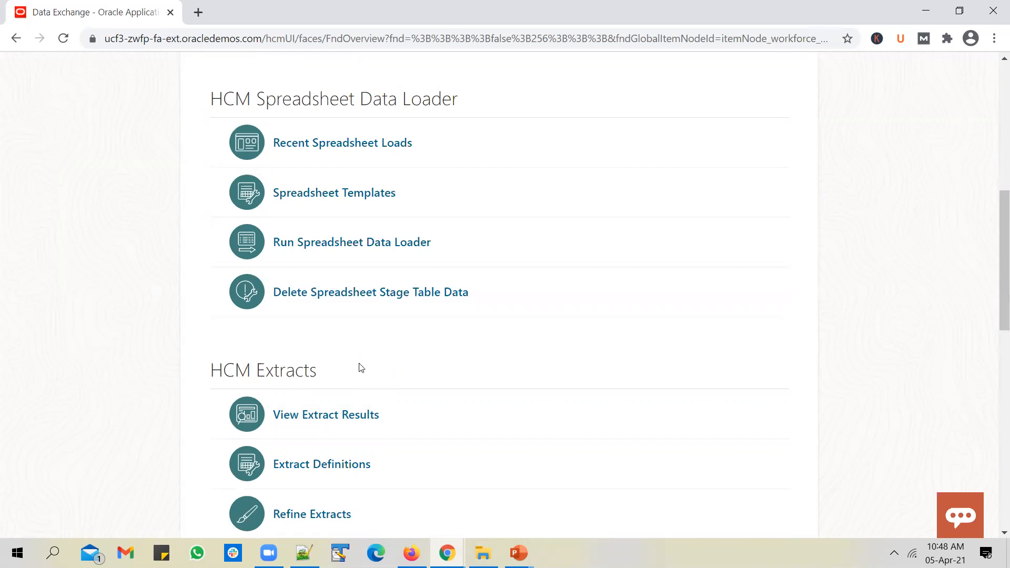
{"action": "mouse_move", "coordinate": [416, 368]}
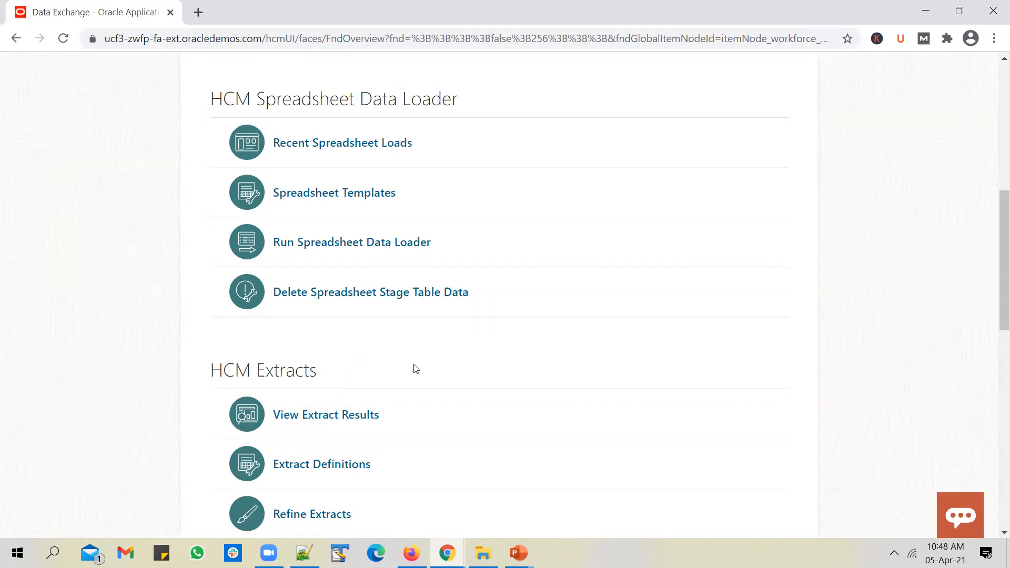
{"action": "mouse_move", "coordinate": [604, 356]}
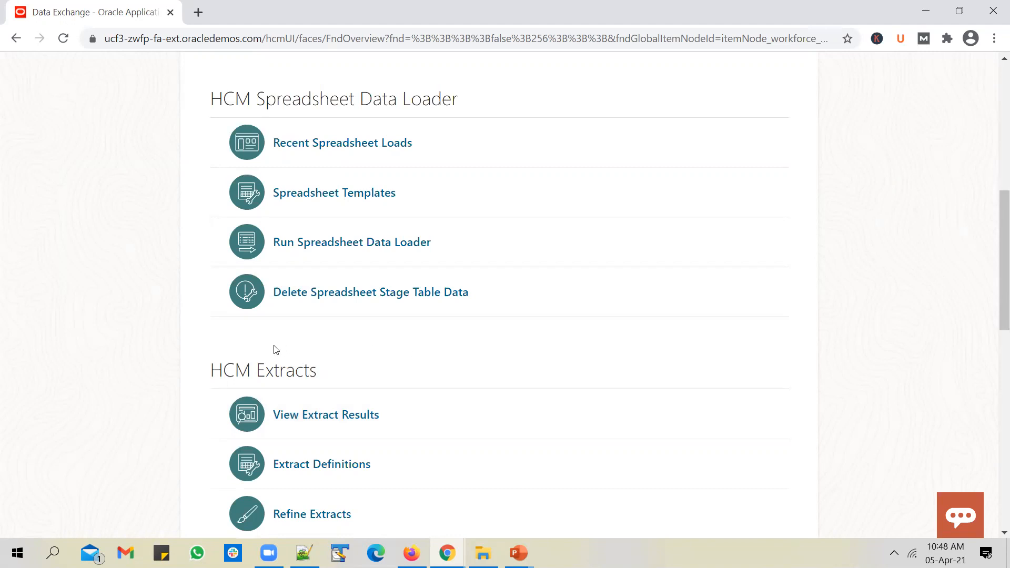
{"action": "mouse_move", "coordinate": [295, 352]}
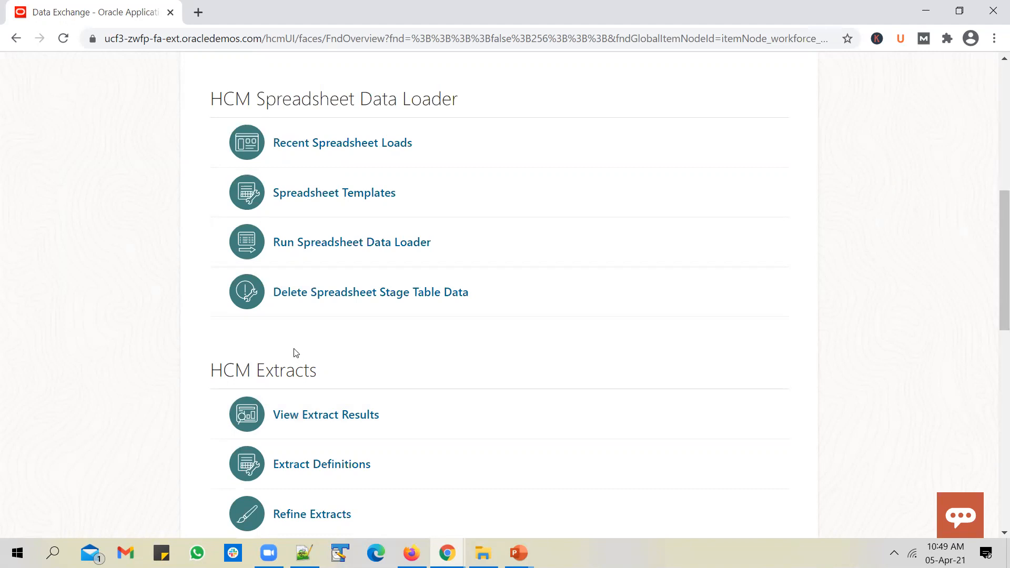
{"action": "mouse_move", "coordinate": [303, 369]}
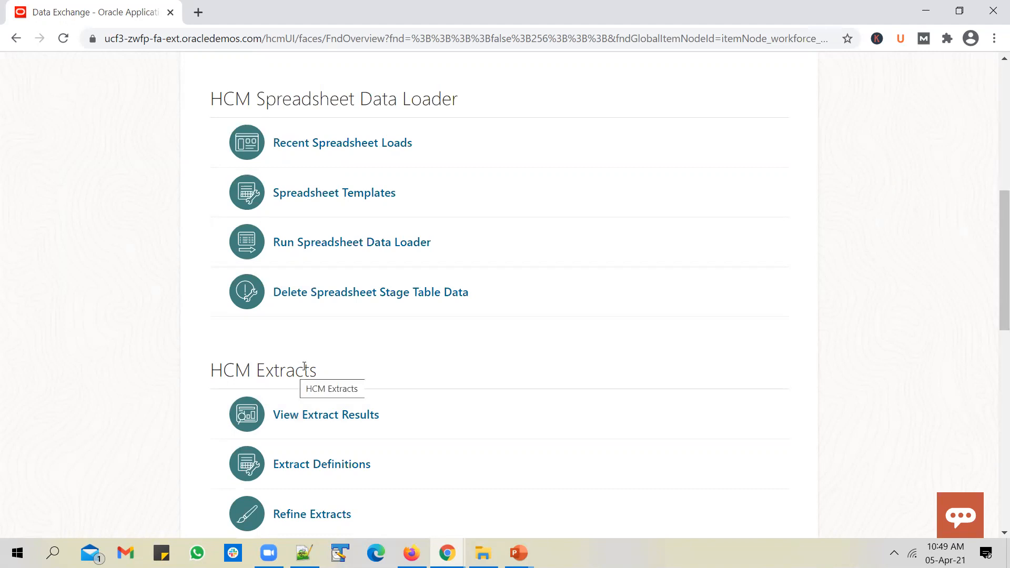
{"action": "scroll", "scroll_direction": "up", "scroll_amount": 3}
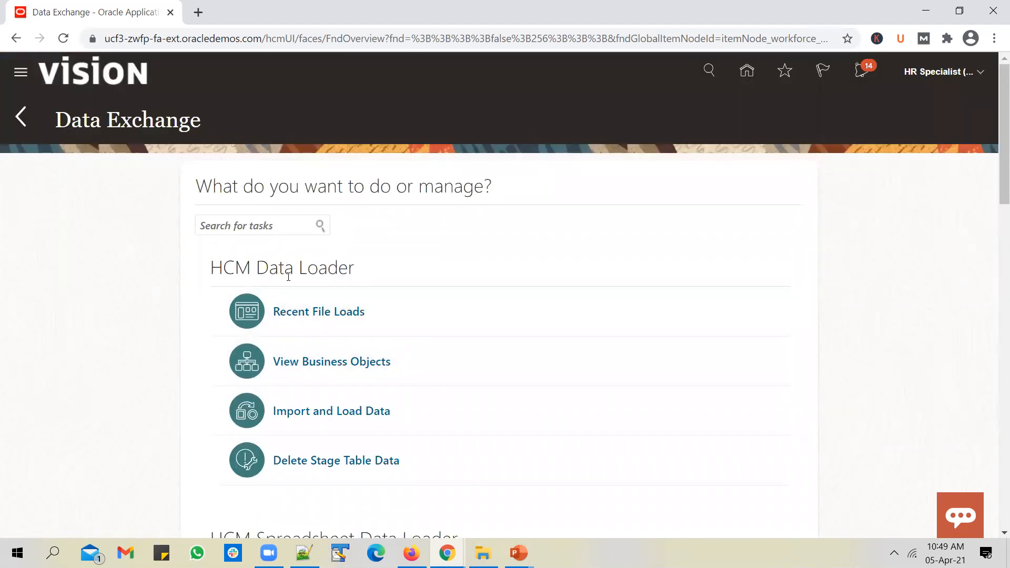
{"action": "mouse_move", "coordinate": [318, 311]}
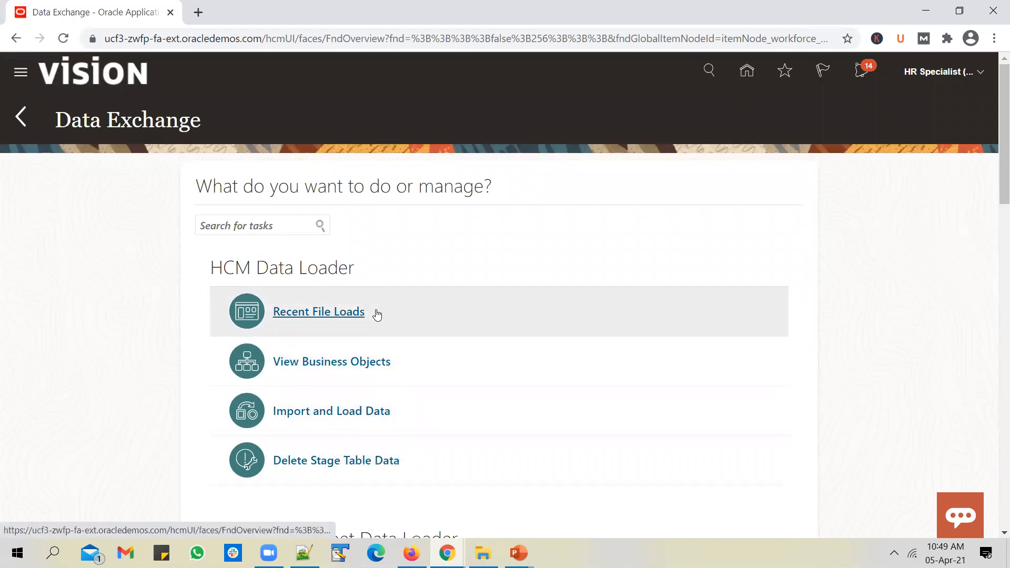
{"action": "mouse_move", "coordinate": [362, 339]}
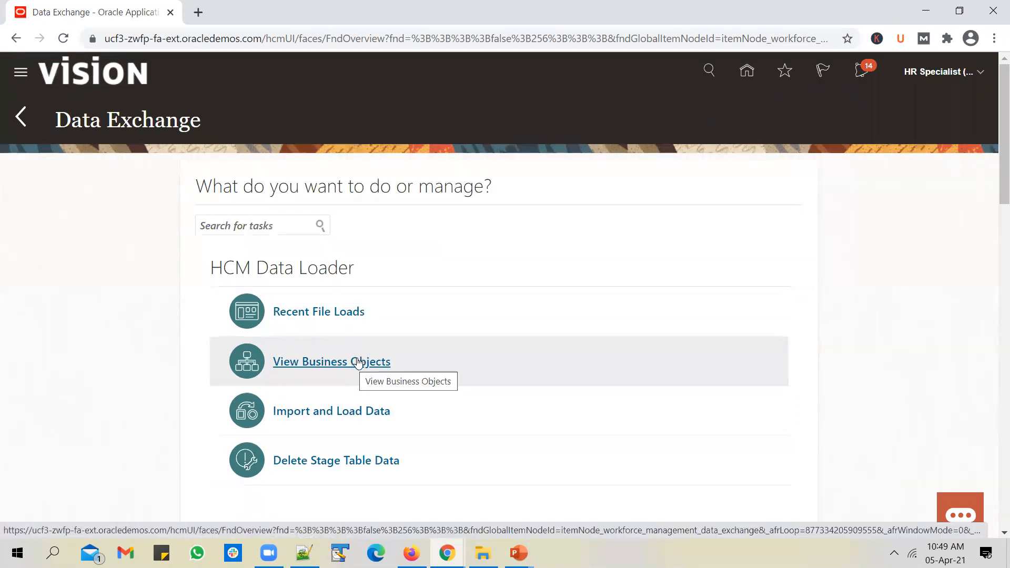
{"action": "mouse_move", "coordinate": [344, 362]}
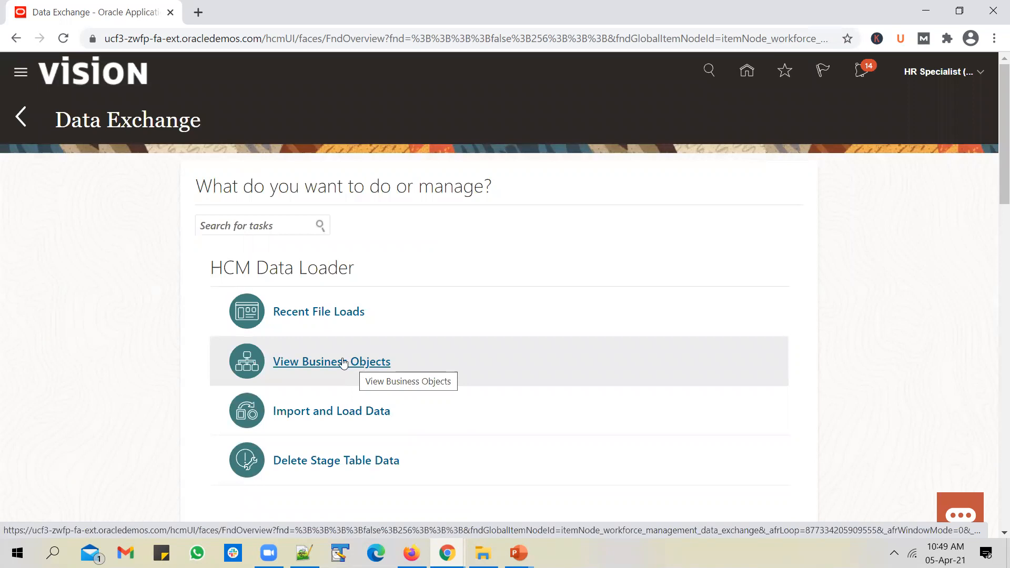
{"action": "mouse_move", "coordinate": [350, 369]}
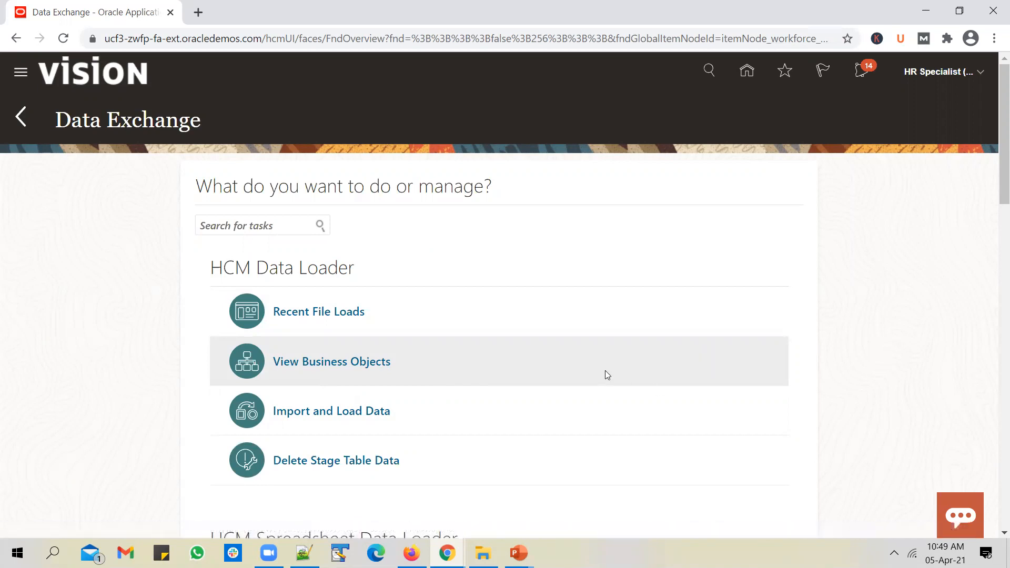
{"action": "mouse_move", "coordinate": [379, 373]}
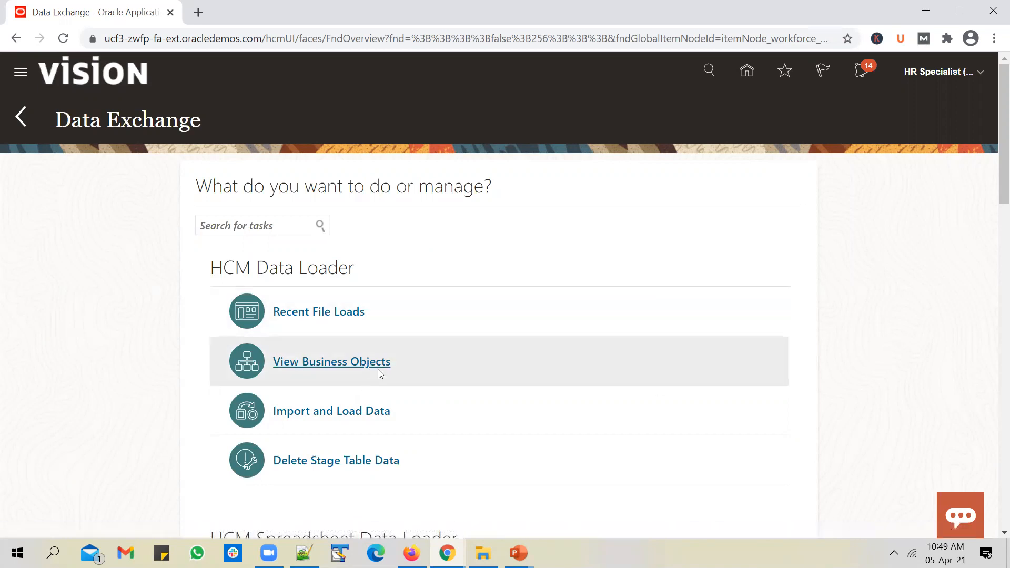
{"action": "mouse_move", "coordinate": [364, 370]}
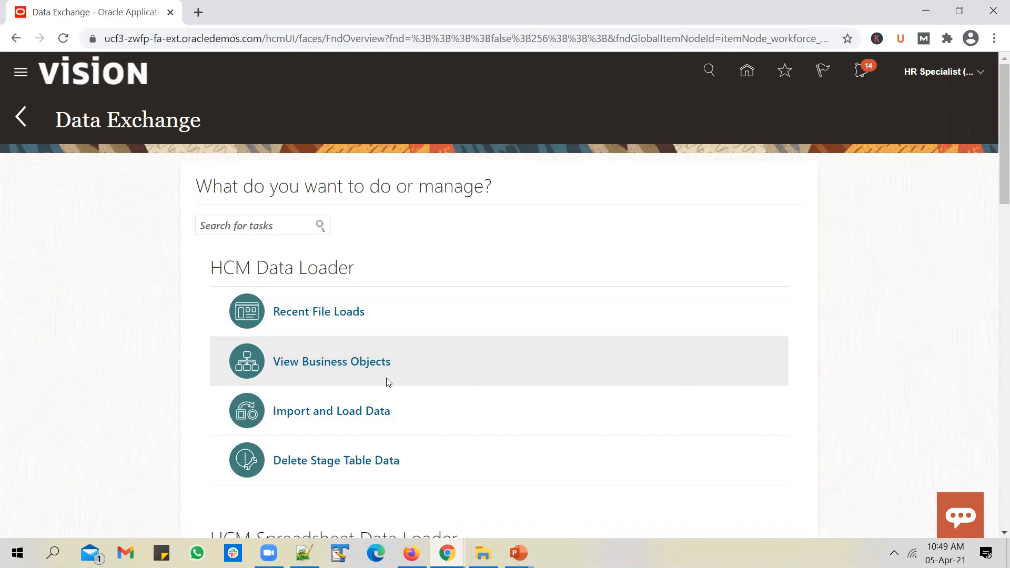
{"action": "mouse_move", "coordinate": [938, 339]}
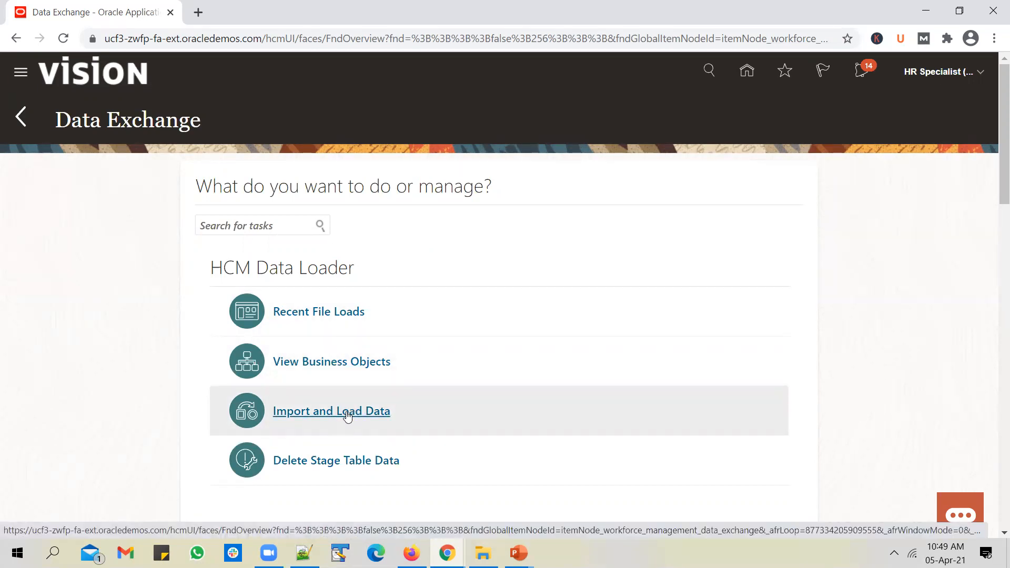
{"action": "mouse_move", "coordinate": [347, 409]}
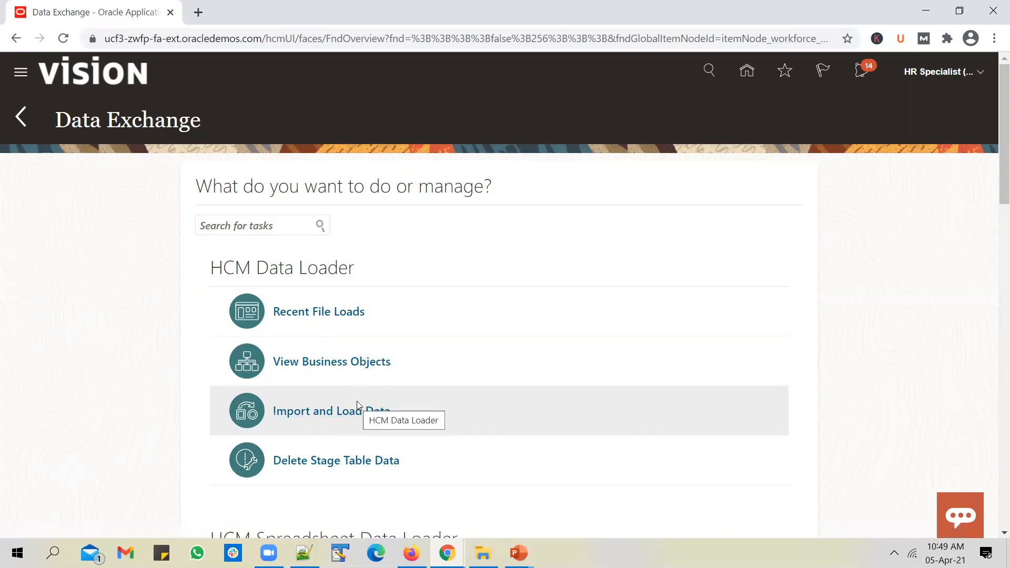
{"action": "mouse_move", "coordinate": [336, 460]}
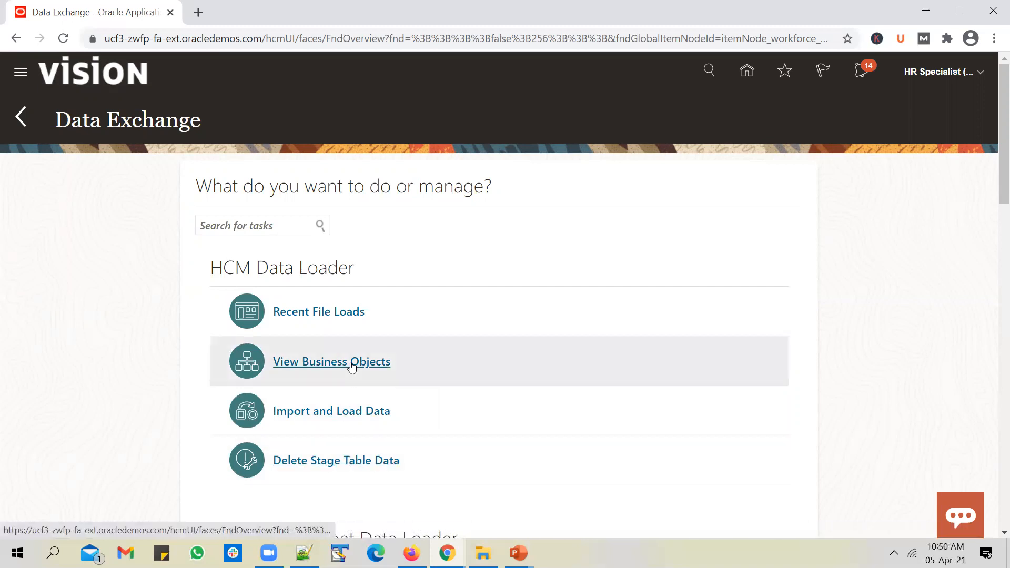
- List the business objects and filter them by name, trying Worker and Grade before settling on Job
{"action": "left_click", "coordinate": [331, 361]}
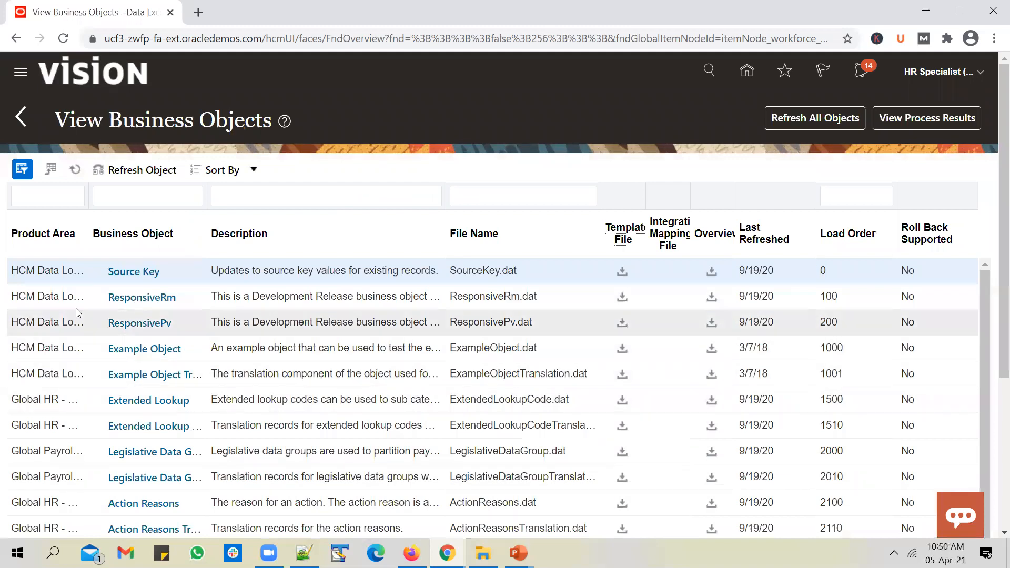
{"action": "left_click", "coordinate": [147, 196]}
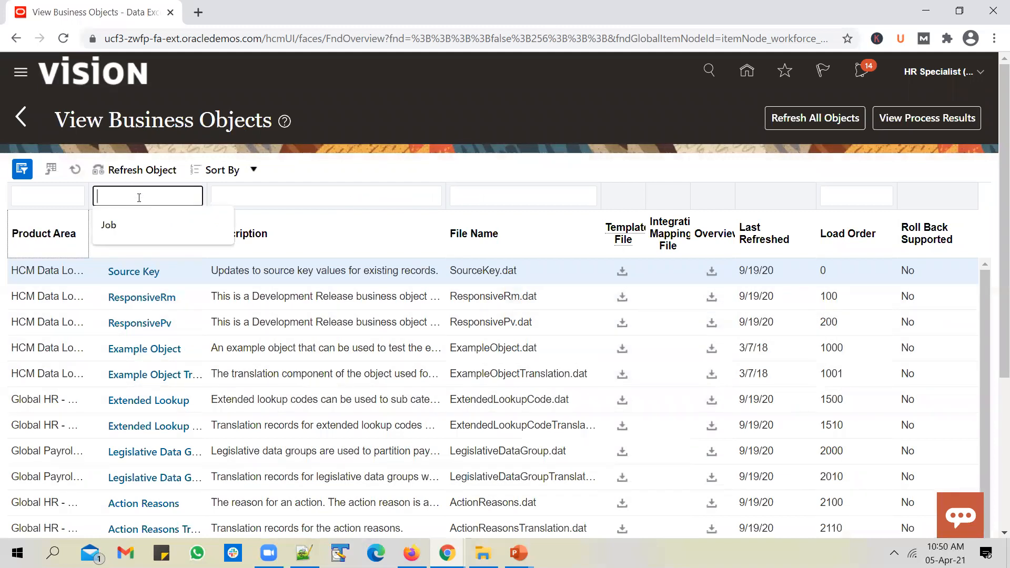
{"action": "type", "text": "Worker"}
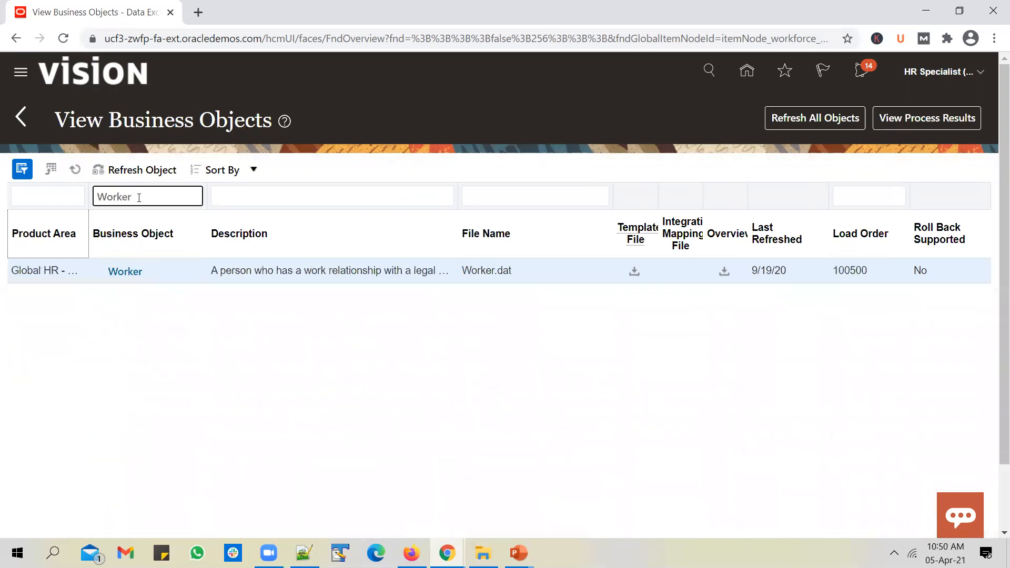
{"action": "double_click", "coordinate": [114, 196]}
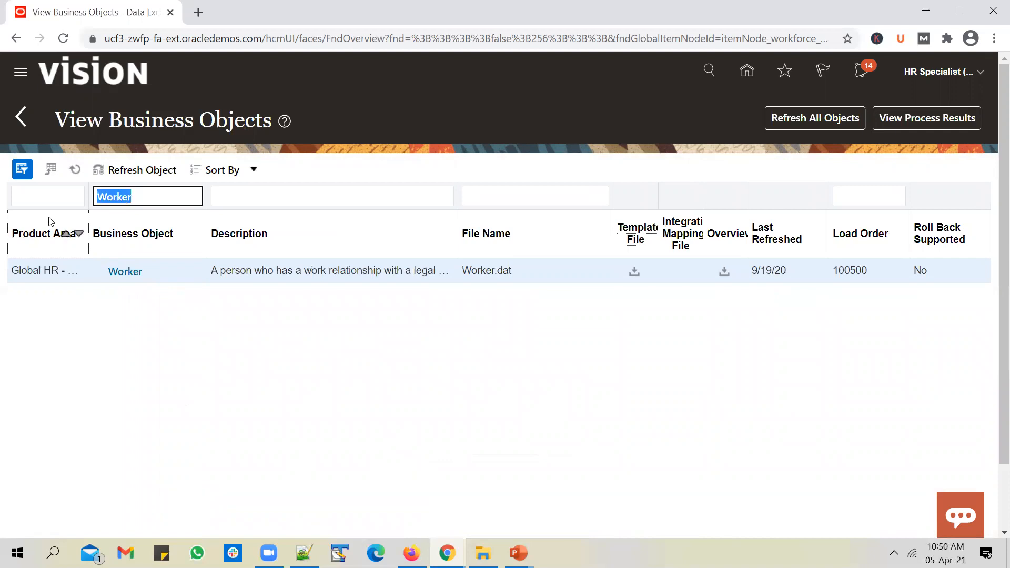
{"action": "type", "text": "Job"}
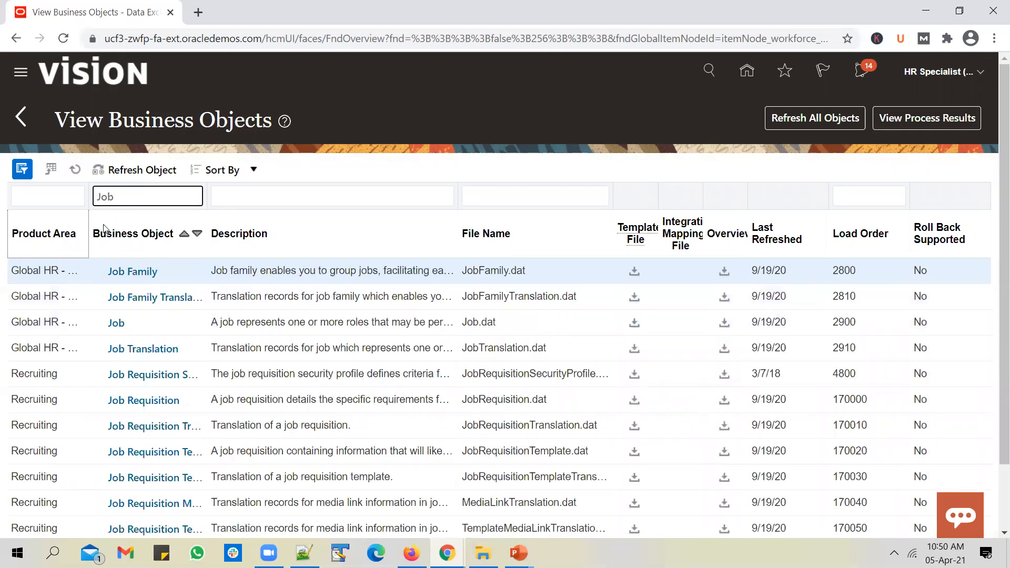
{"action": "type", "text": "Grade"}
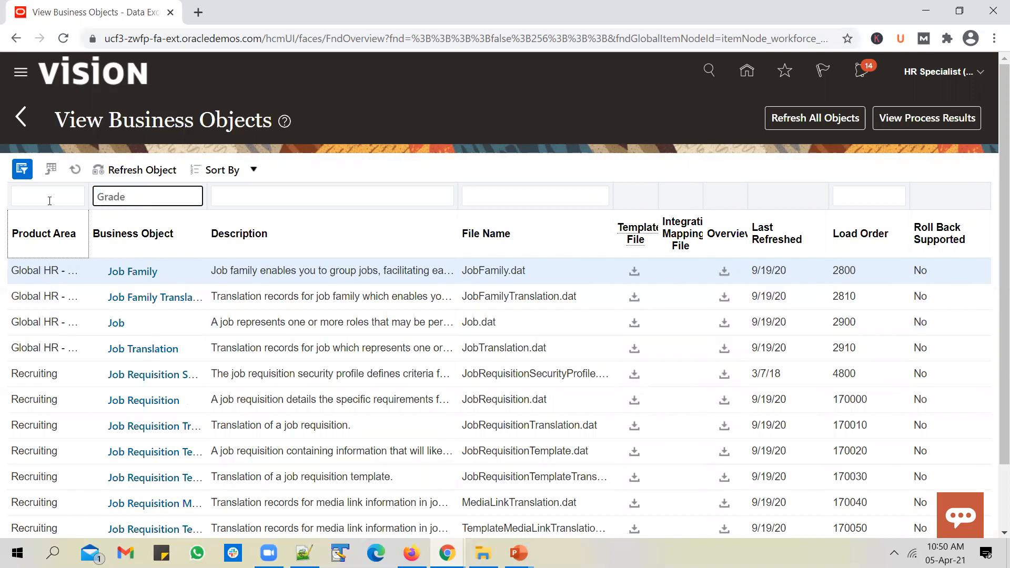
{"action": "type", "text": "Grade"}
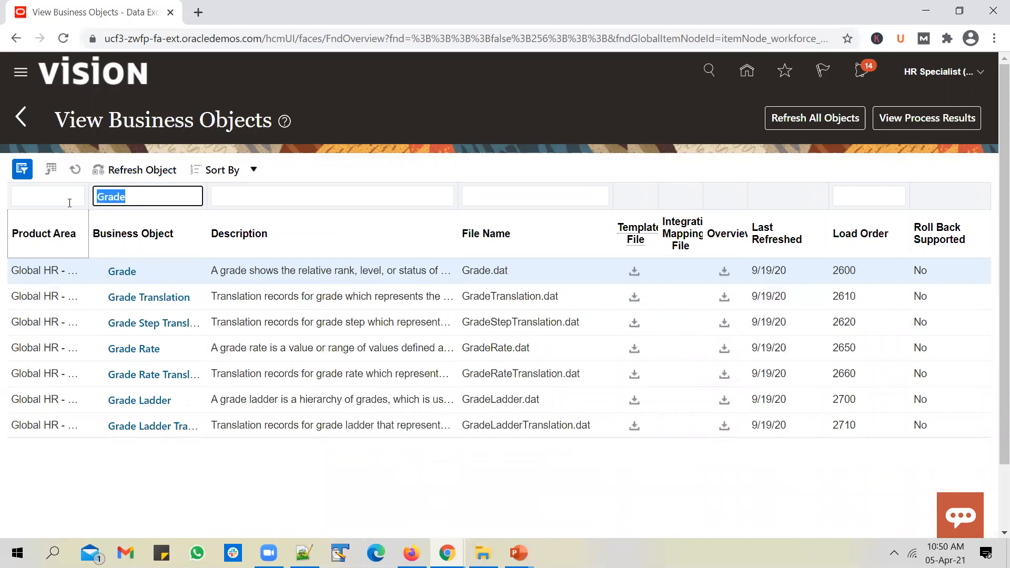
{"action": "type", "text": "Job"}
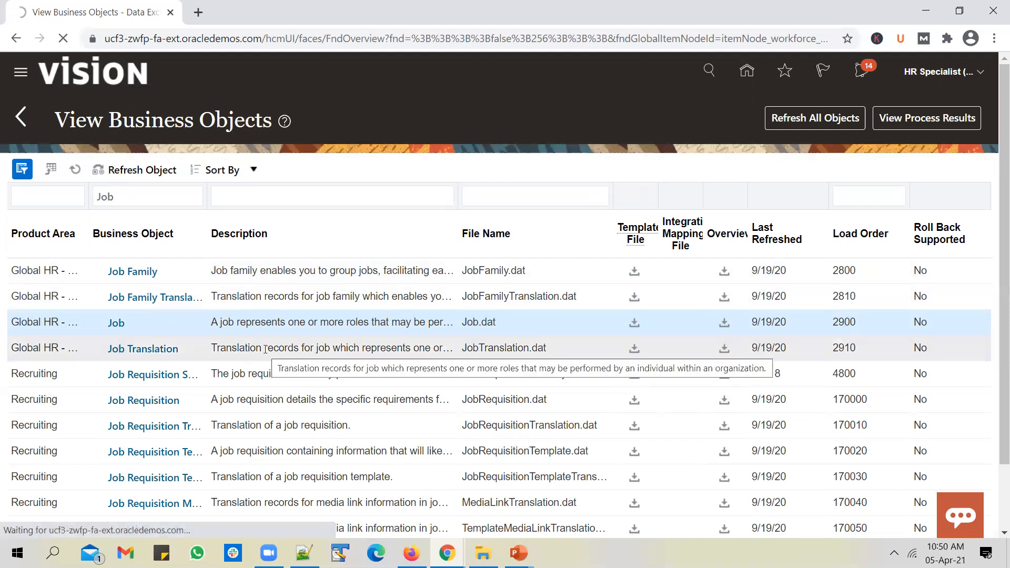
- Download the Job.dat template from the Job row and bring up File Explorer
{"action": "left_click", "coordinate": [635, 322]}
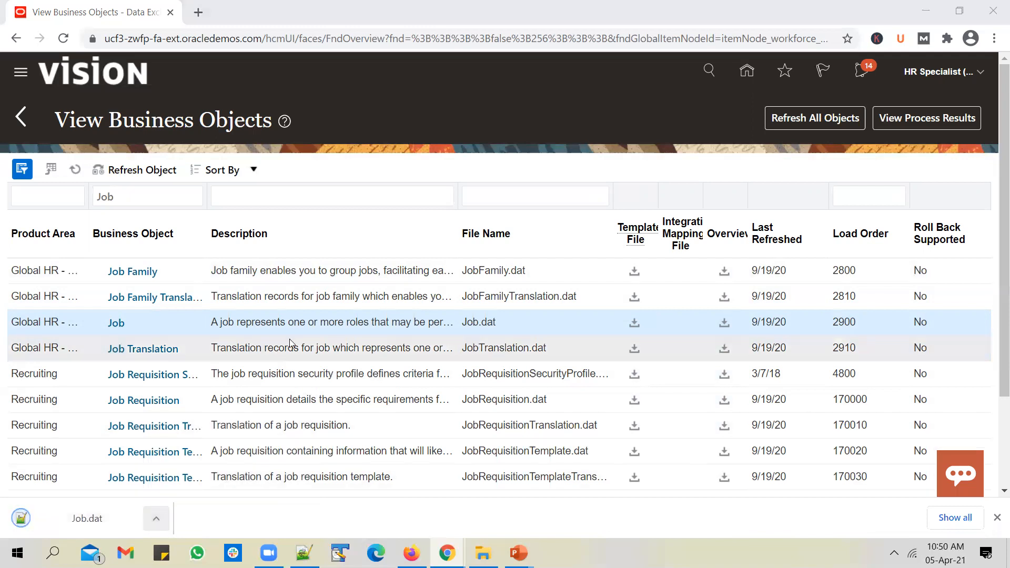
{"action": "left_click", "coordinate": [482, 552]}
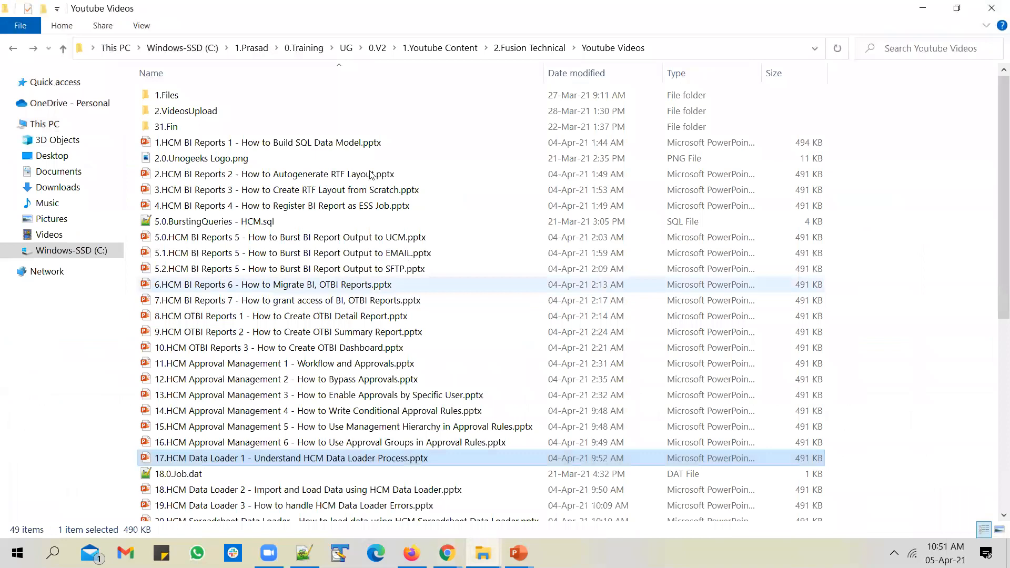
- Open Job.dat from the 1.Files folder in Notepad++
{"action": "double_click", "coordinate": [167, 94]}
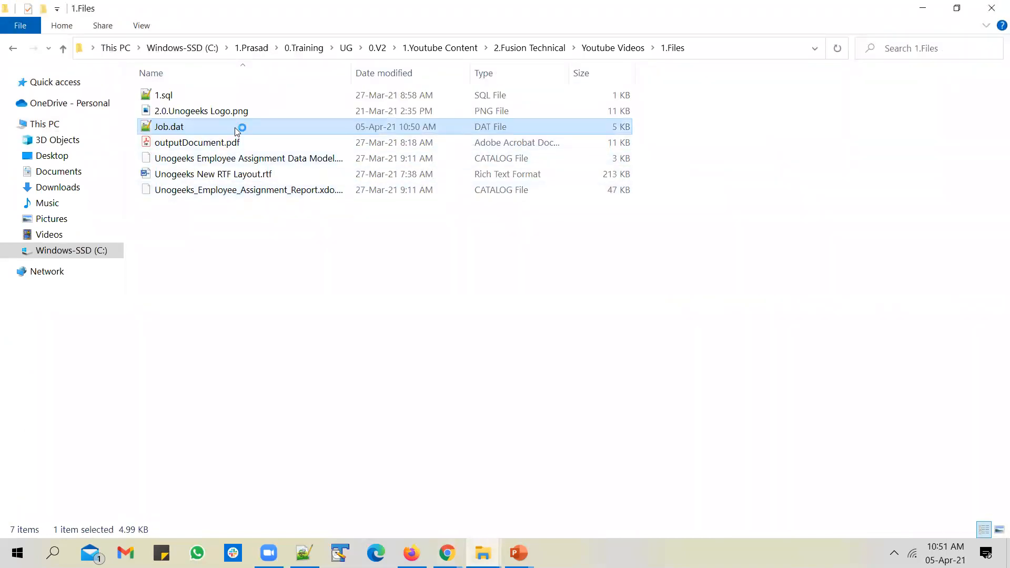
{"action": "double_click", "coordinate": [169, 127]}
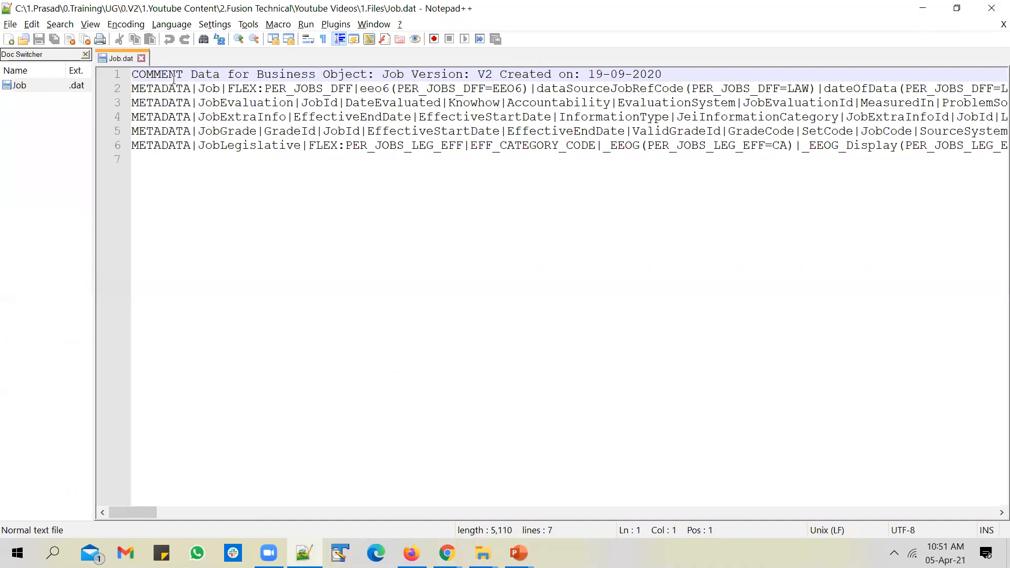
{"action": "double_click", "coordinate": [157, 74]}
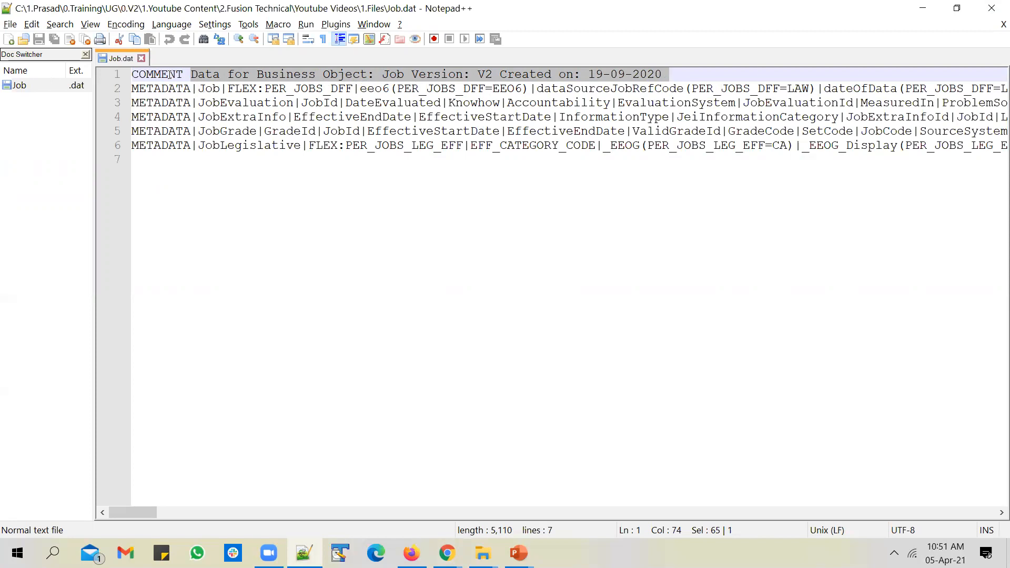
{"action": "double_click", "coordinate": [161, 88]}
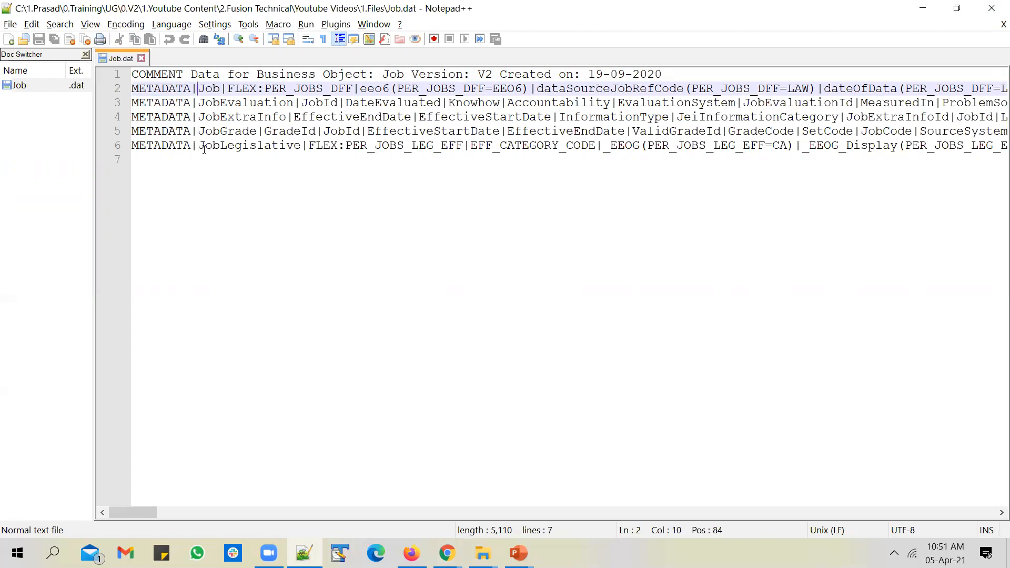
- Add a MERGE| line below the Job.dat METADATA, review the COMMENT keyword, then switch to File Explorer
{"action": "left_click", "coordinate": [180, 160]}
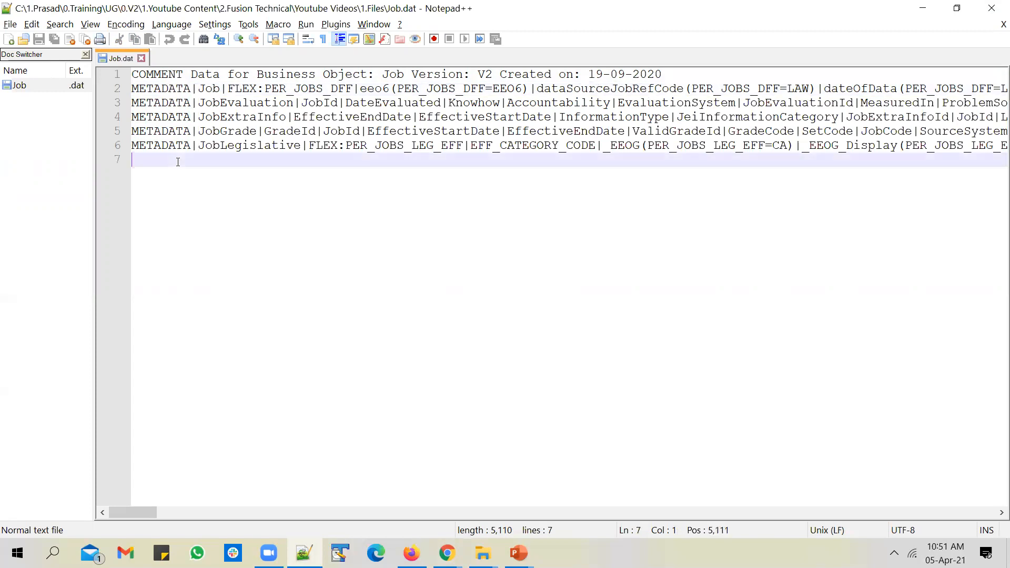
{"action": "type", "text": "MERG"}
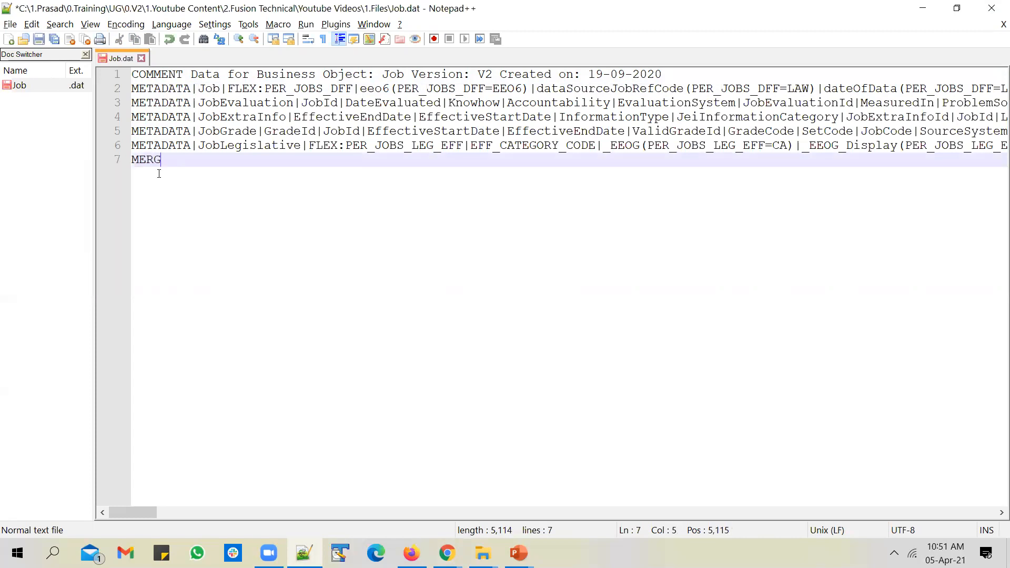
{"action": "type", "text": "E"}
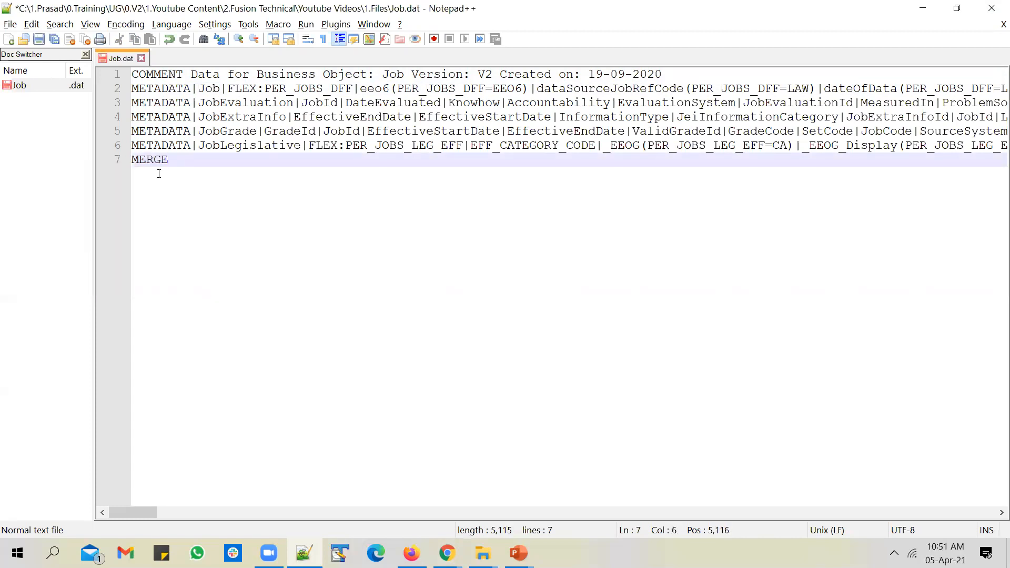
{"action": "type", "text": "|"}
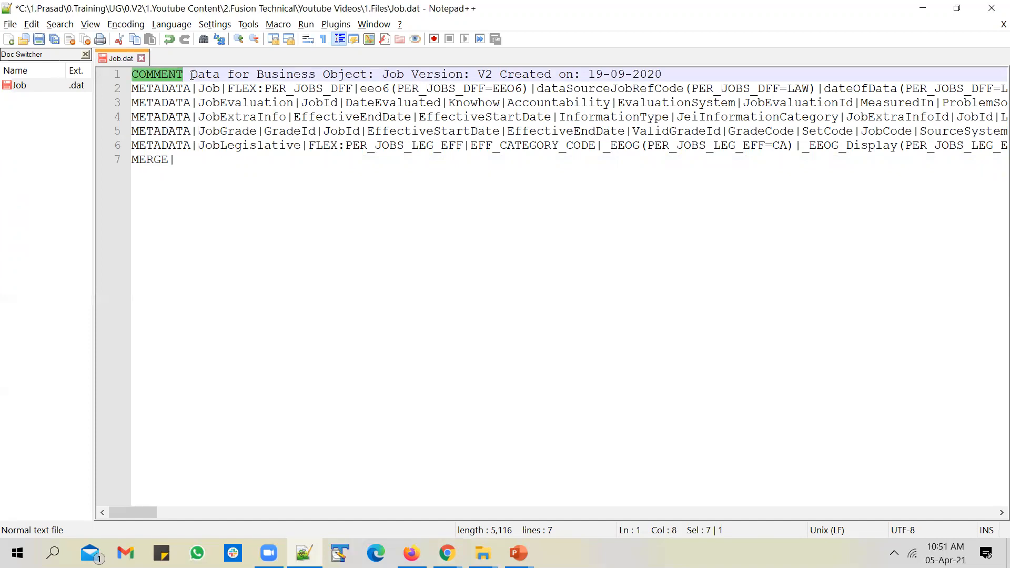
{"action": "double_click", "coordinate": [161, 88]}
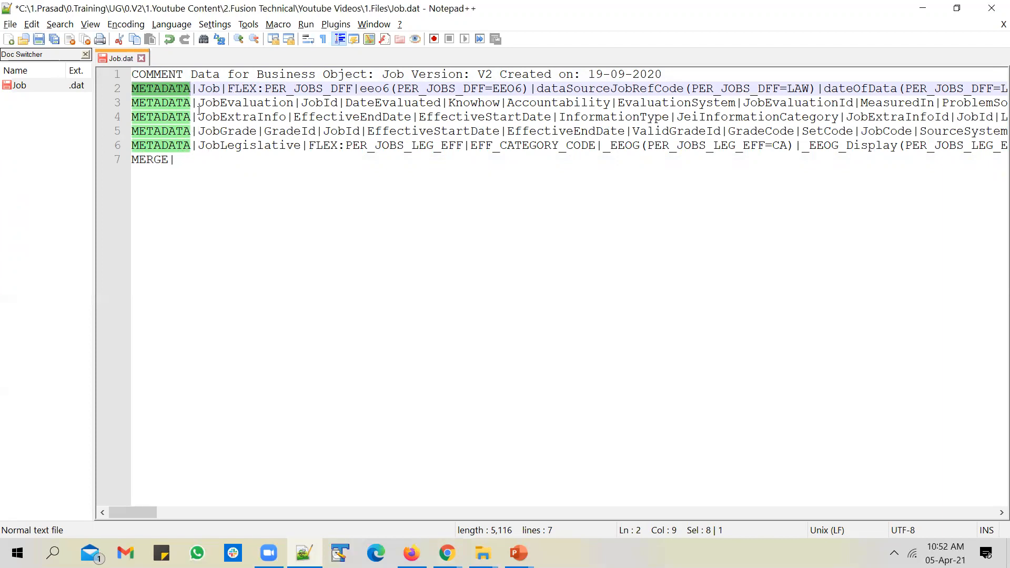
{"action": "mouse_move", "coordinate": [180, 131]}
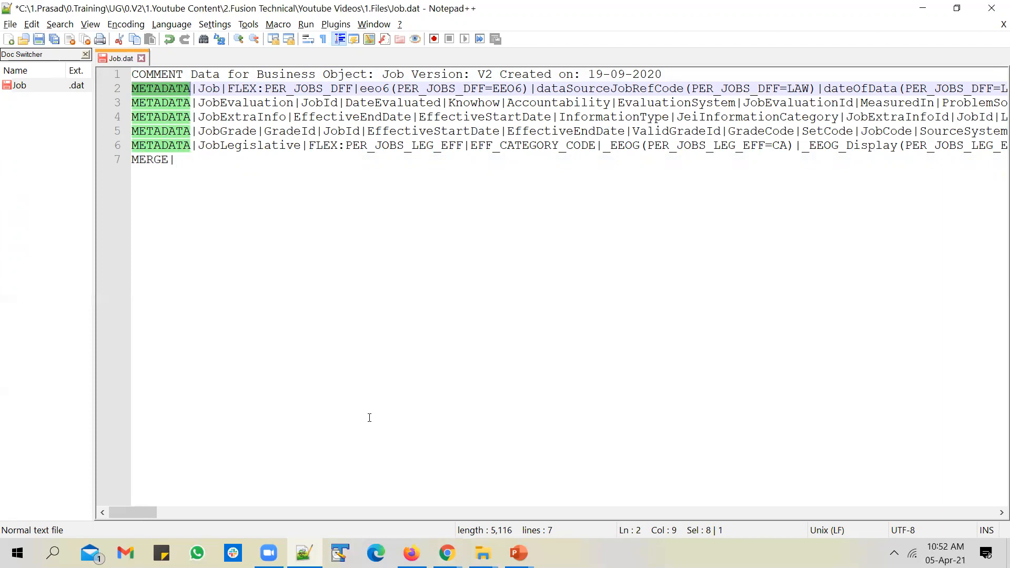
{"action": "left_click", "coordinate": [482, 552]}
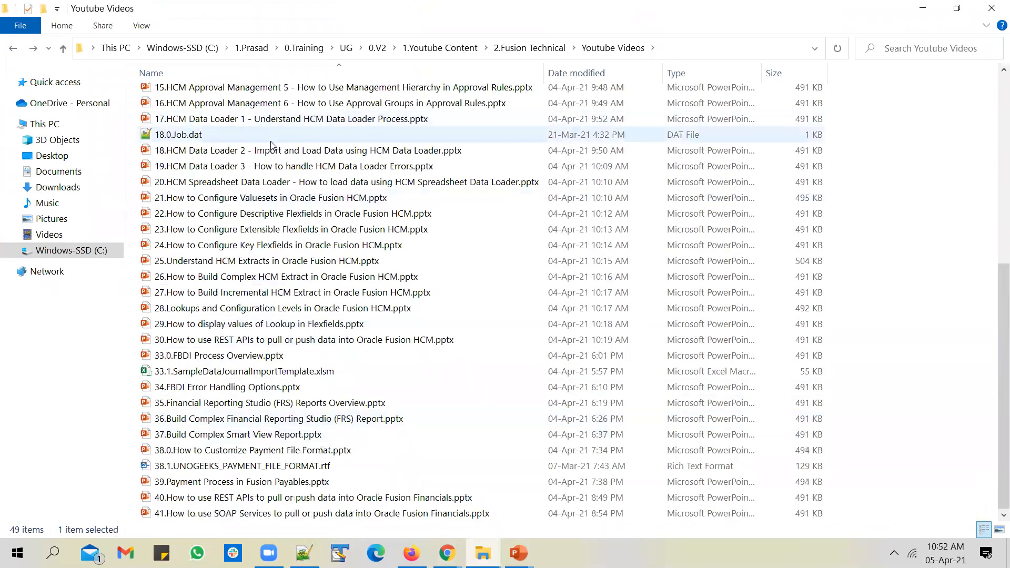
- Open sample 18.0.Job.dat, highlight its attribute header, and return to the Manage Jobs page
{"action": "double_click", "coordinate": [177, 134]}
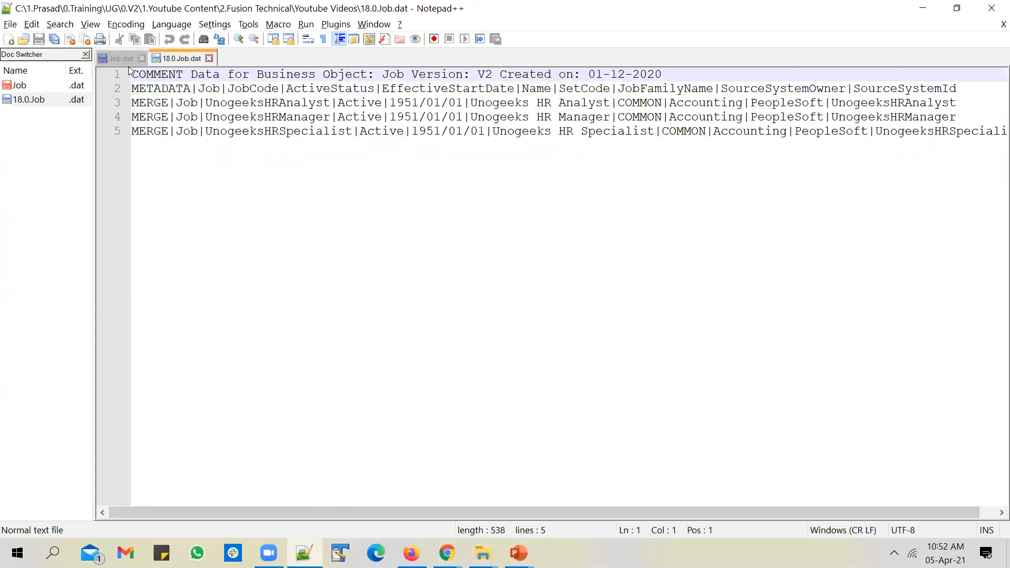
{"action": "left_click", "coordinate": [170, 88]}
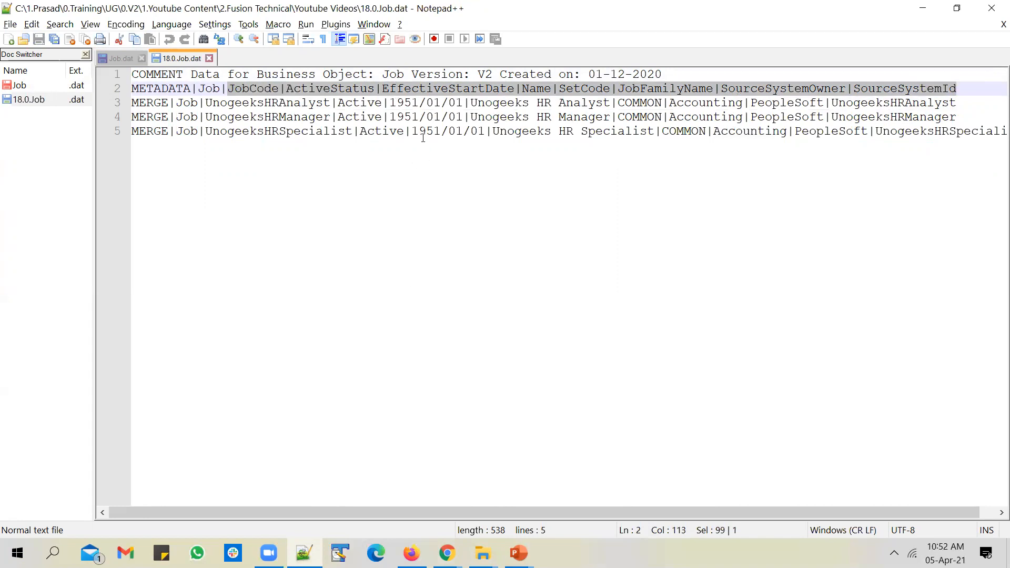
{"action": "left_click", "coordinate": [411, 553]}
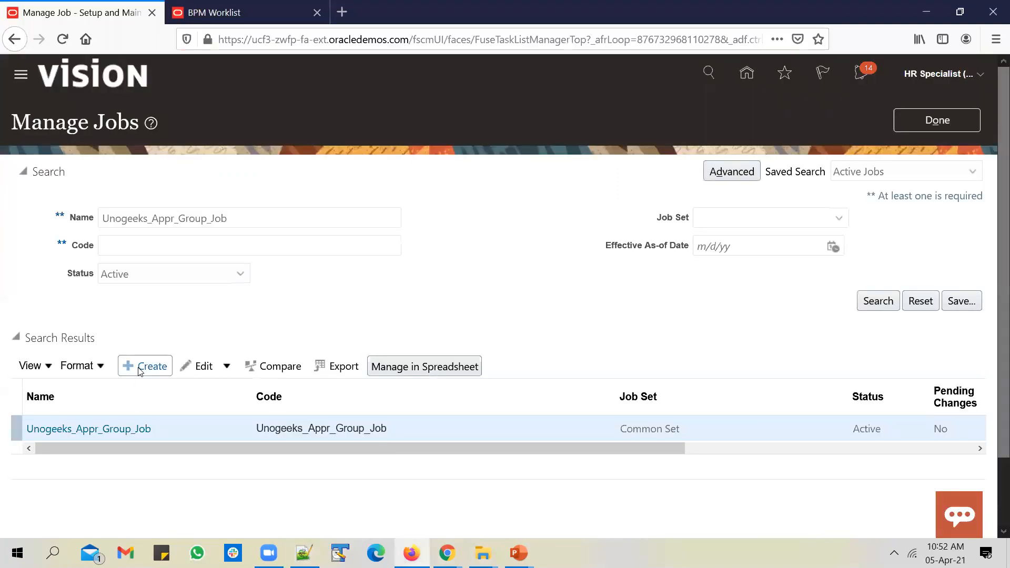
- Open the Create Job: Basic Details page for comparison, then go back to Notepad++
{"action": "left_click", "coordinate": [150, 366]}
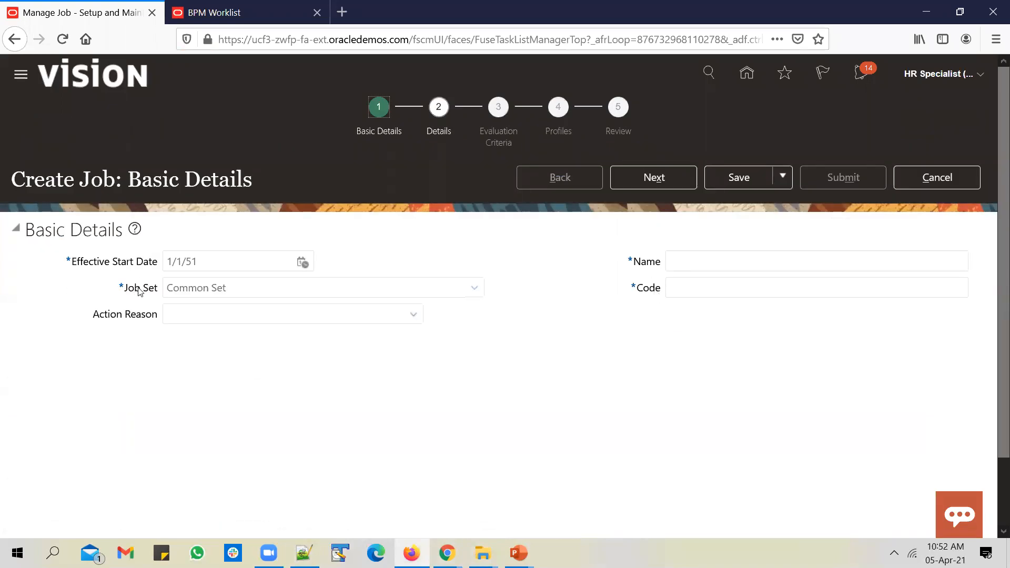
{"action": "left_click", "coordinate": [303, 553]}
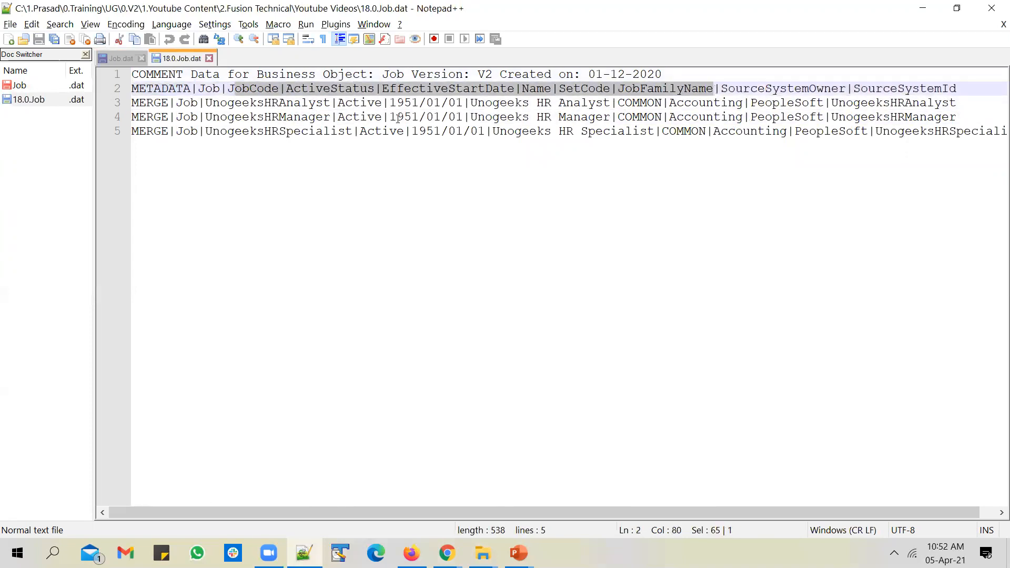
- Highlight the JobCode-to-SetCode attributes, JobFamilyName Accounting, and the PeopleSoft source system owner
{"action": "left_click", "coordinate": [226, 88]}
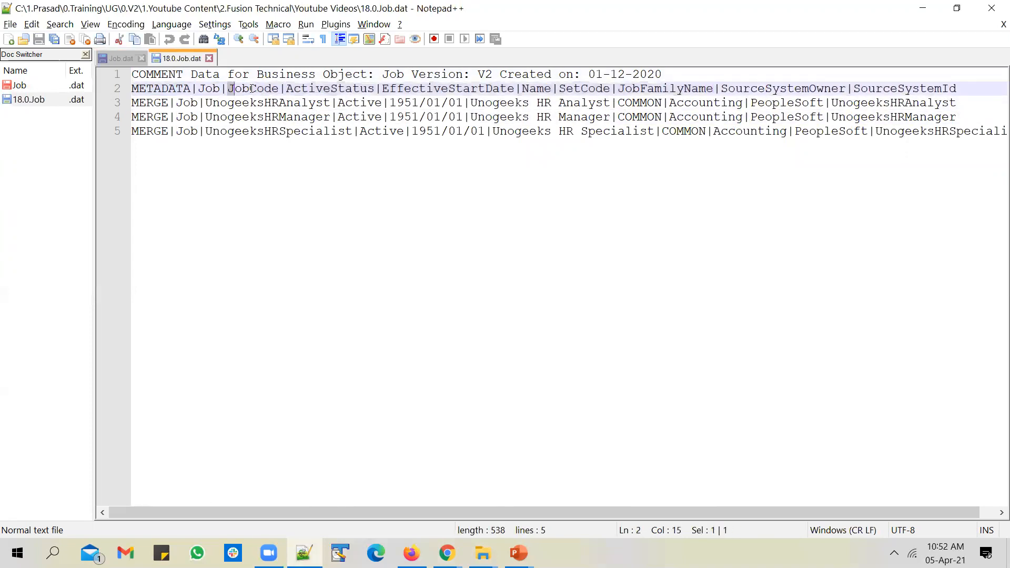
{"action": "double_click", "coordinate": [252, 88]}
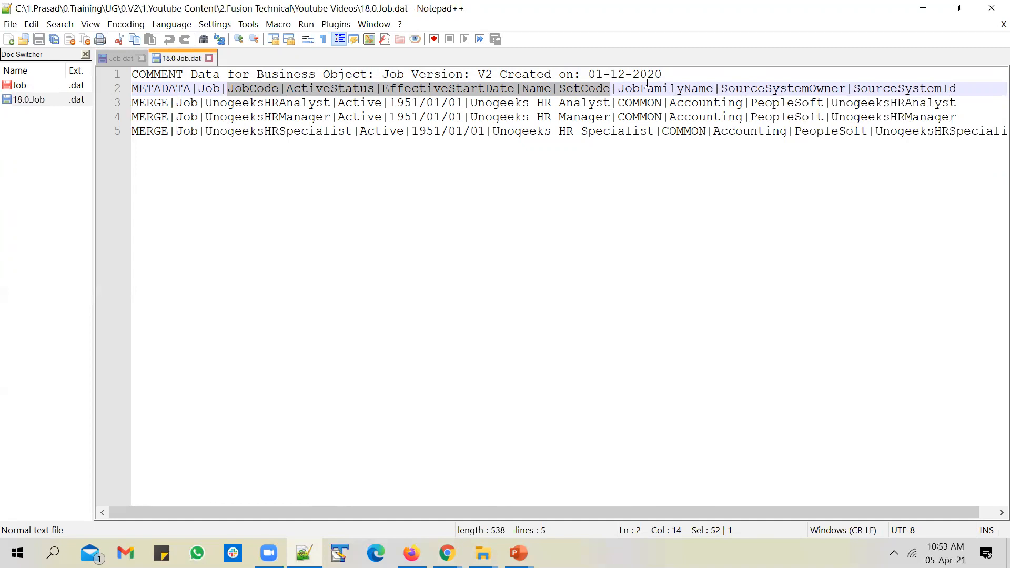
{"action": "double_click", "coordinate": [666, 89]}
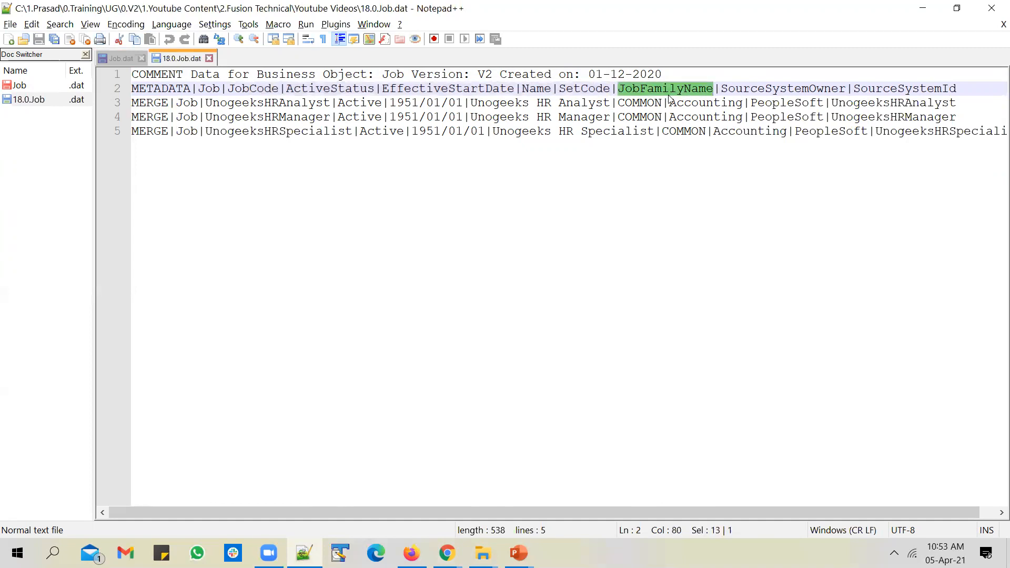
{"action": "double_click", "coordinate": [703, 102]}
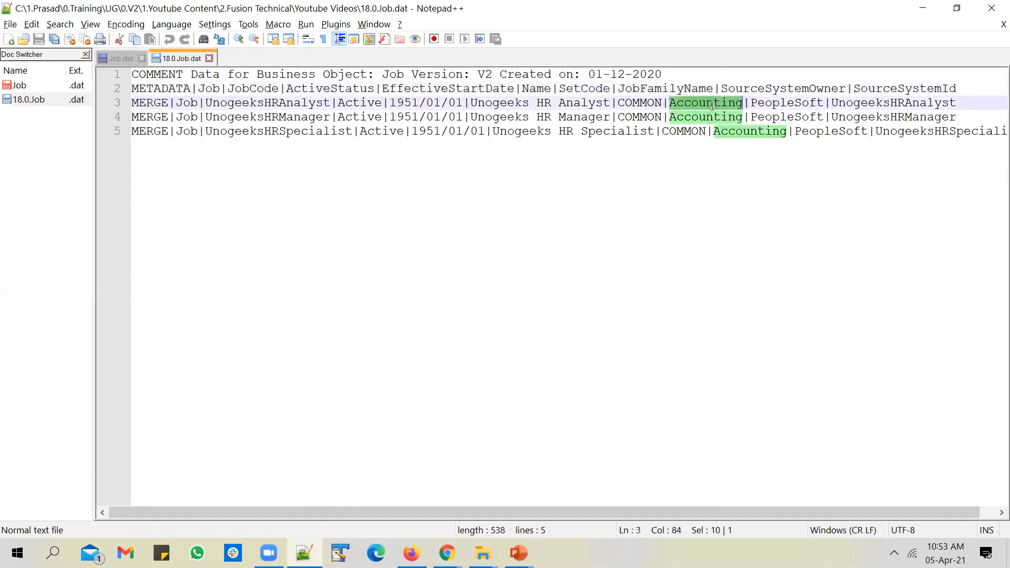
{"action": "double_click", "coordinate": [666, 88]}
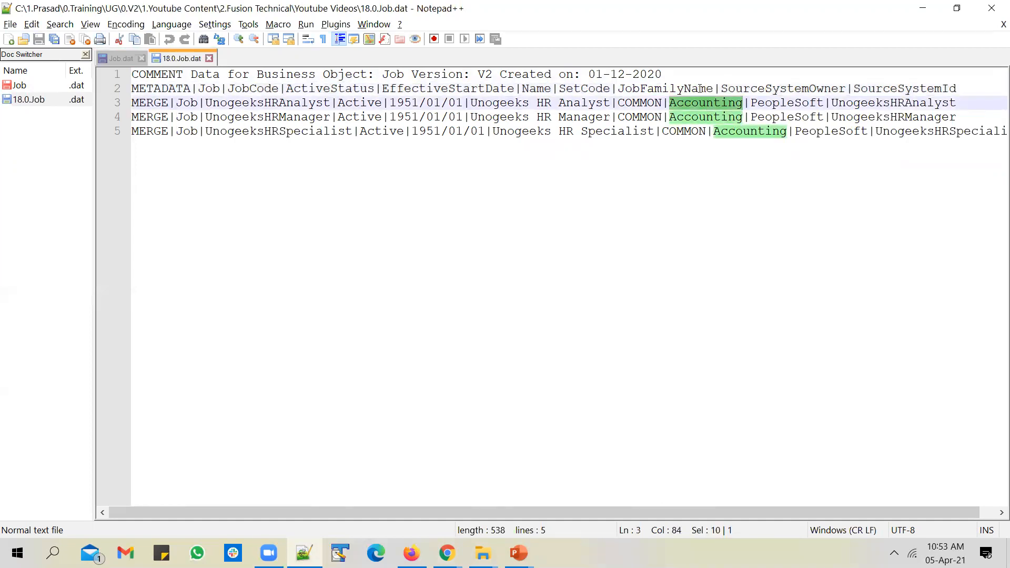
{"action": "left_click", "coordinate": [697, 88]}
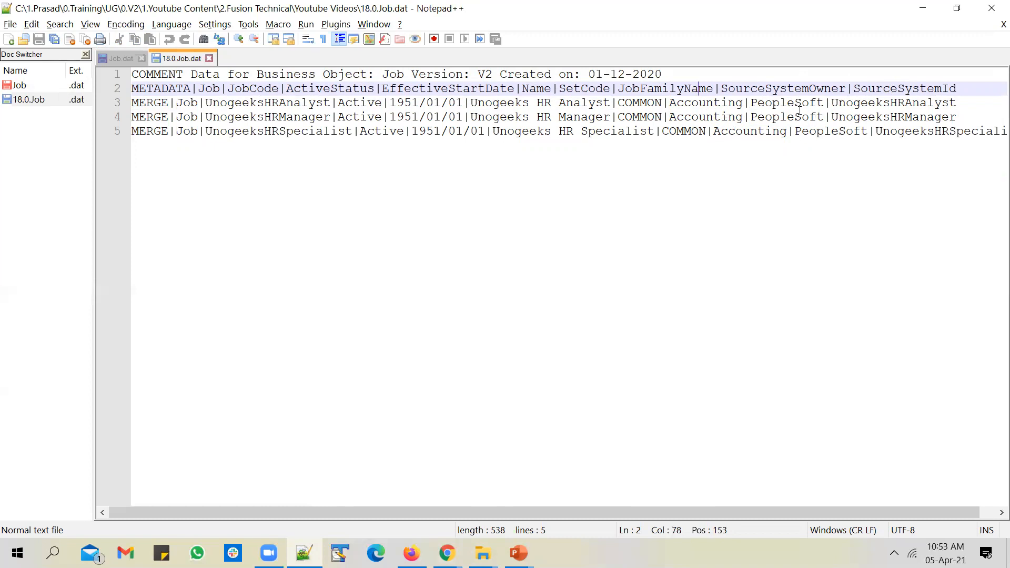
{"action": "double_click", "coordinate": [782, 88]}
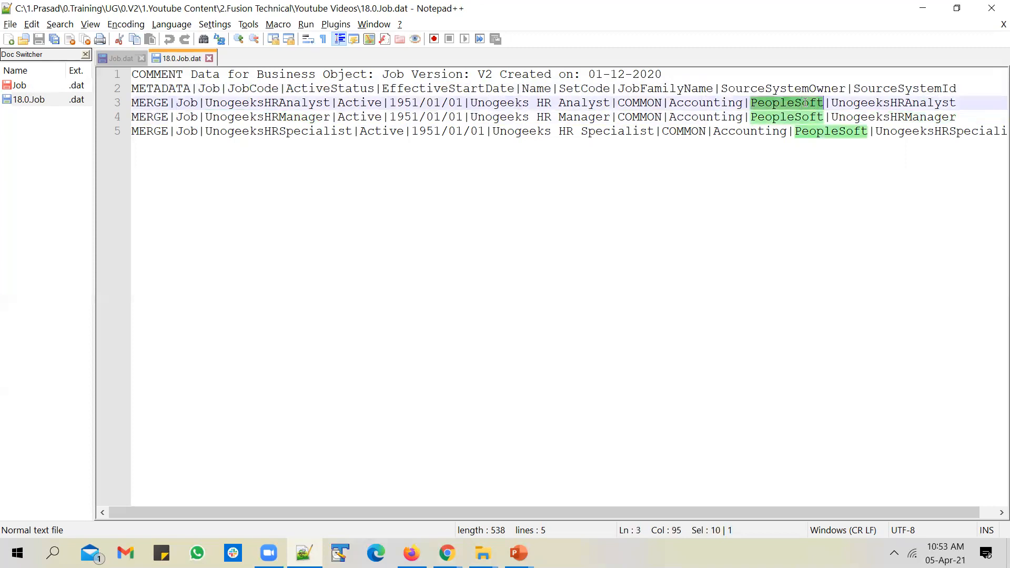
{"action": "left_click", "coordinate": [873, 102]}
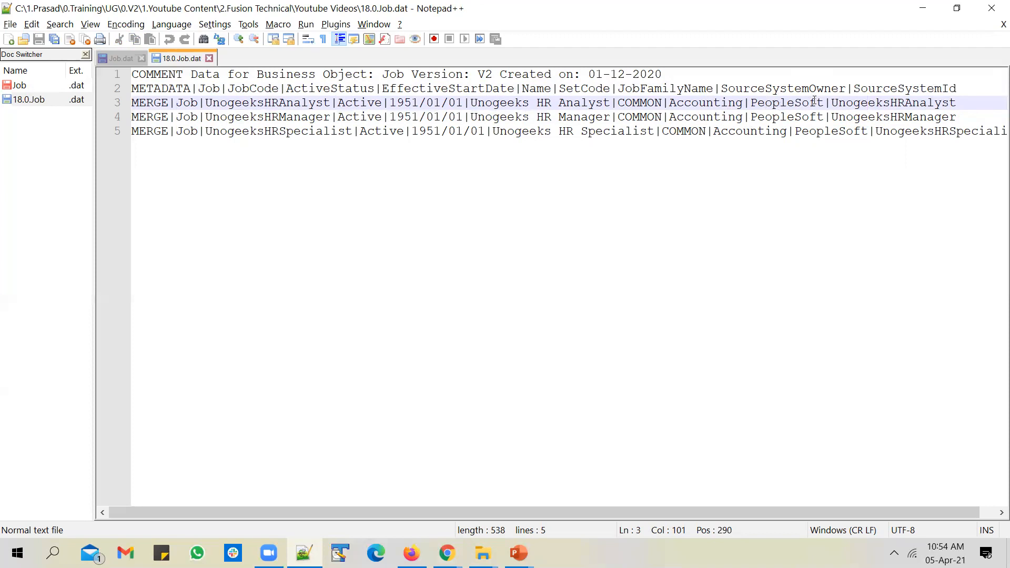
- Highlight the 1951/01/01 start date, Active status and UnogeeksHRAnalyst record values
{"action": "double_click", "coordinate": [894, 102]}
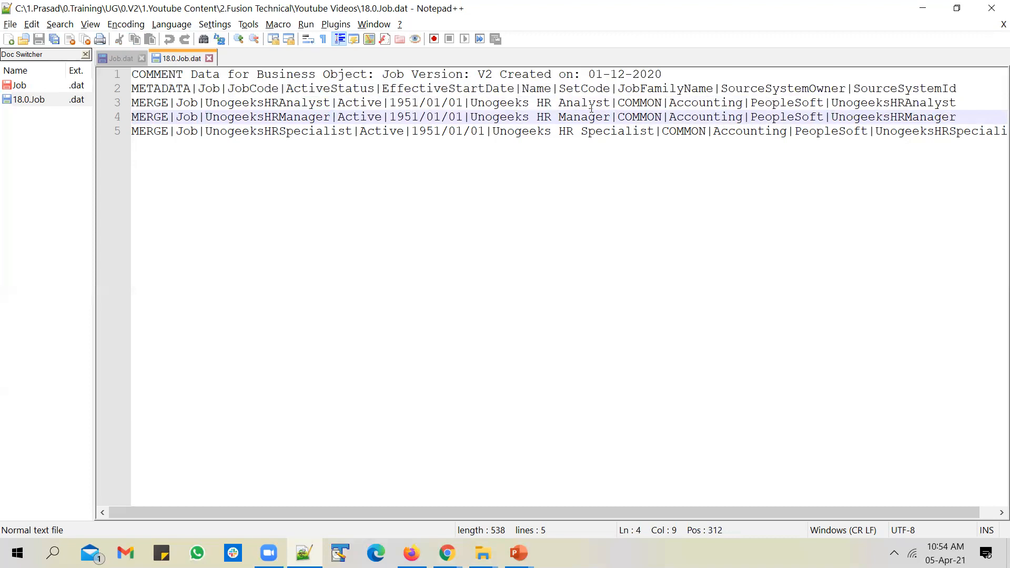
{"action": "left_click", "coordinate": [616, 131]}
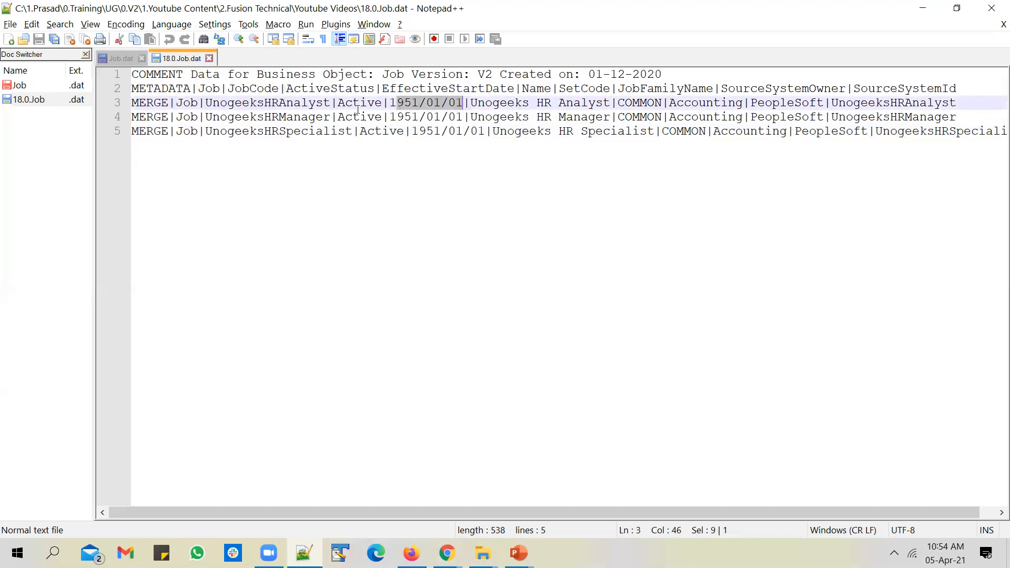
{"action": "double_click", "coordinate": [359, 102]}
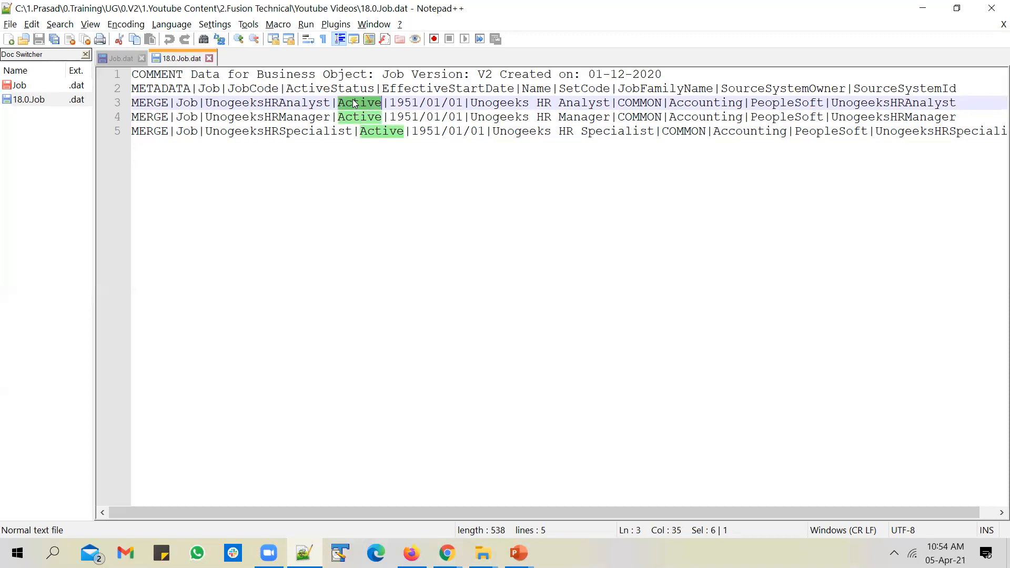
{"action": "left_click", "coordinate": [536, 103]}
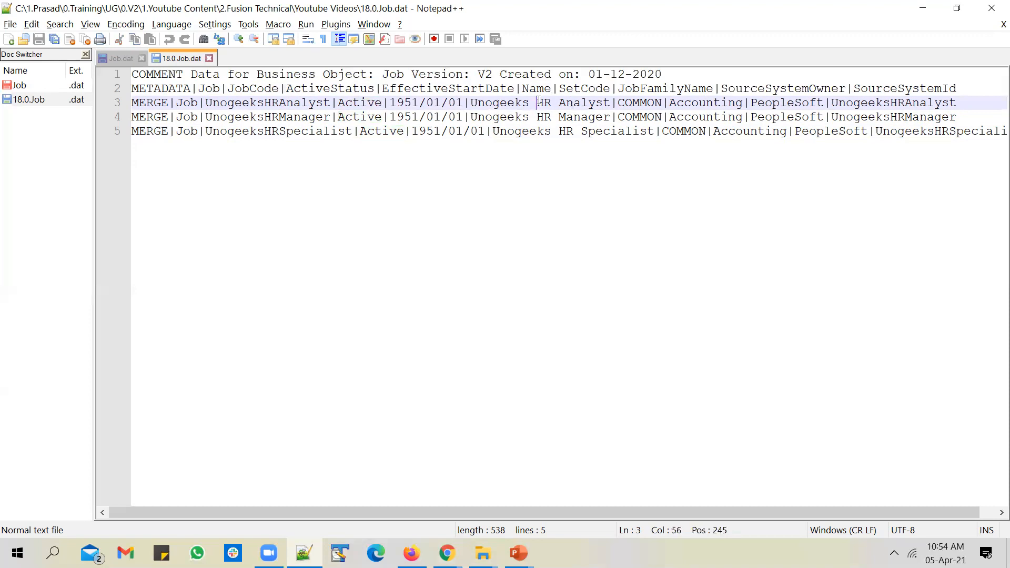
{"action": "double_click", "coordinate": [500, 103]}
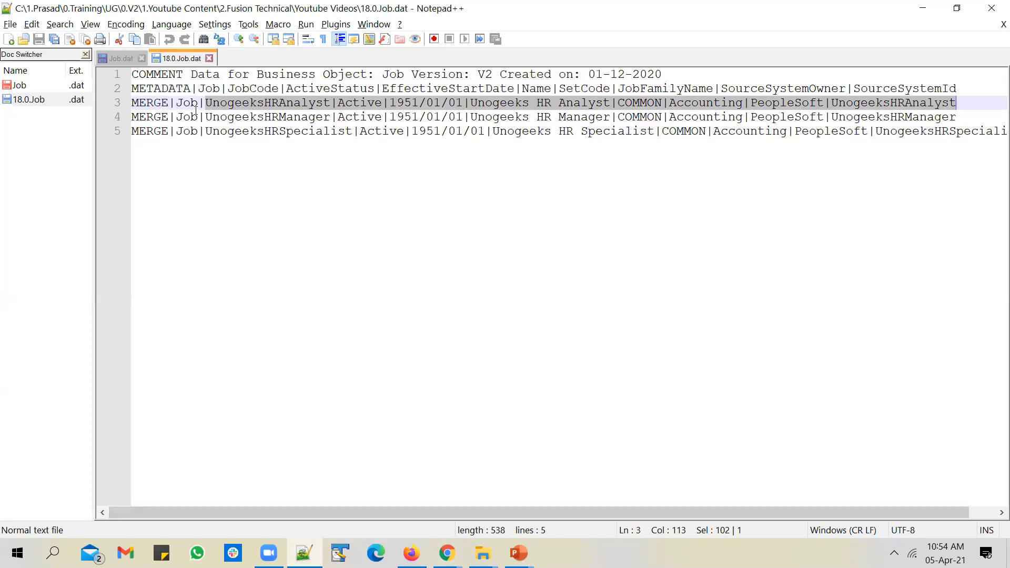
{"action": "mouse_move", "coordinate": [252, 88]}
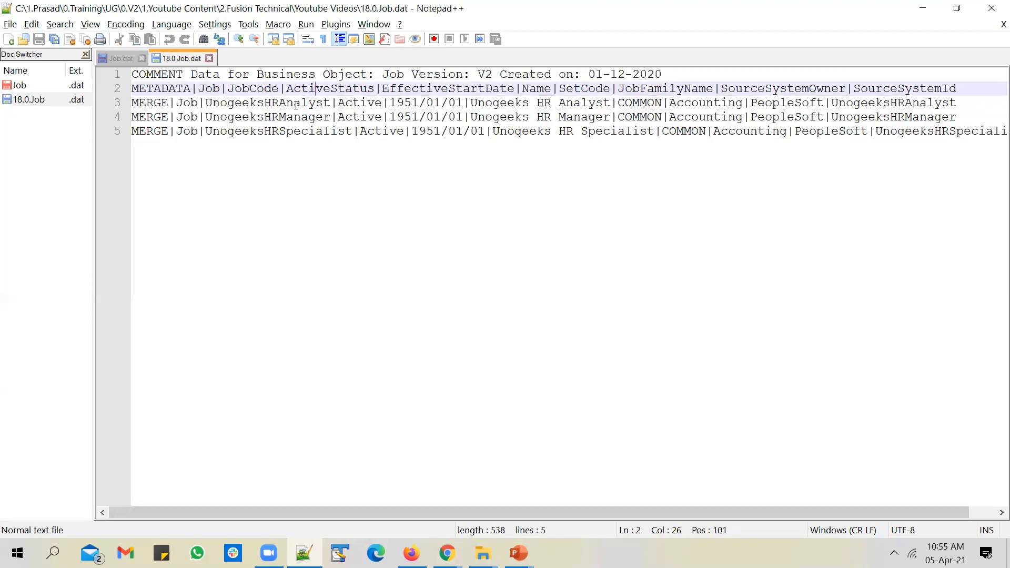
{"action": "left_click", "coordinate": [288, 102]}
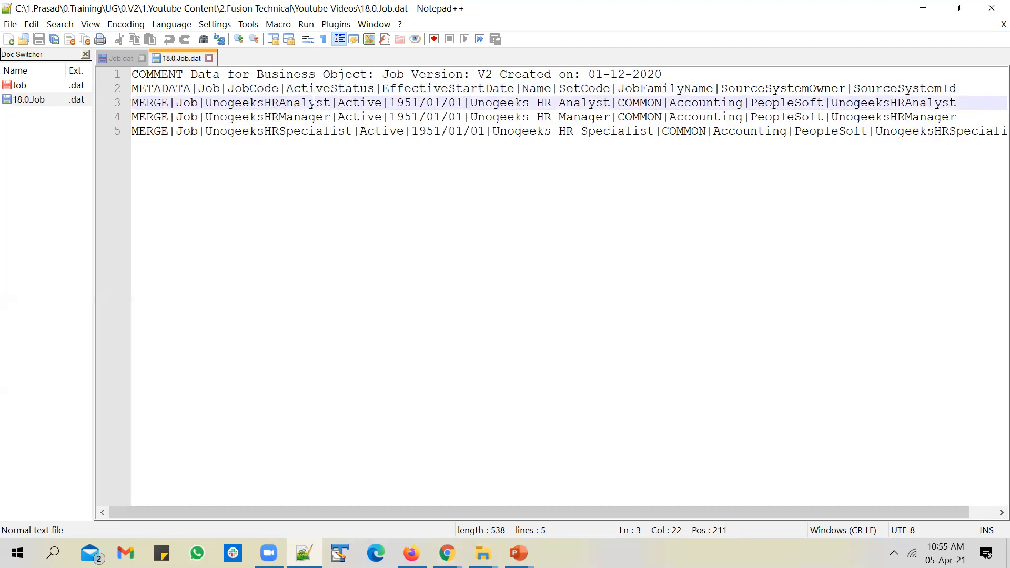
{"action": "left_click", "coordinate": [242, 88]}
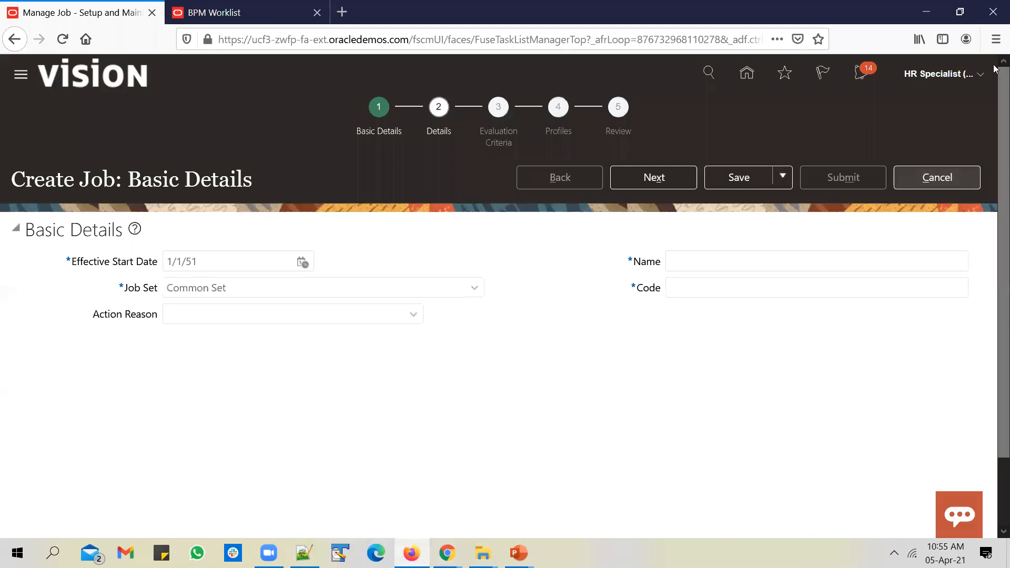
- Abandon the new job without saving, search tasks for 'manage c', and open Manage Common Lookups
{"action": "left_click", "coordinate": [936, 177]}
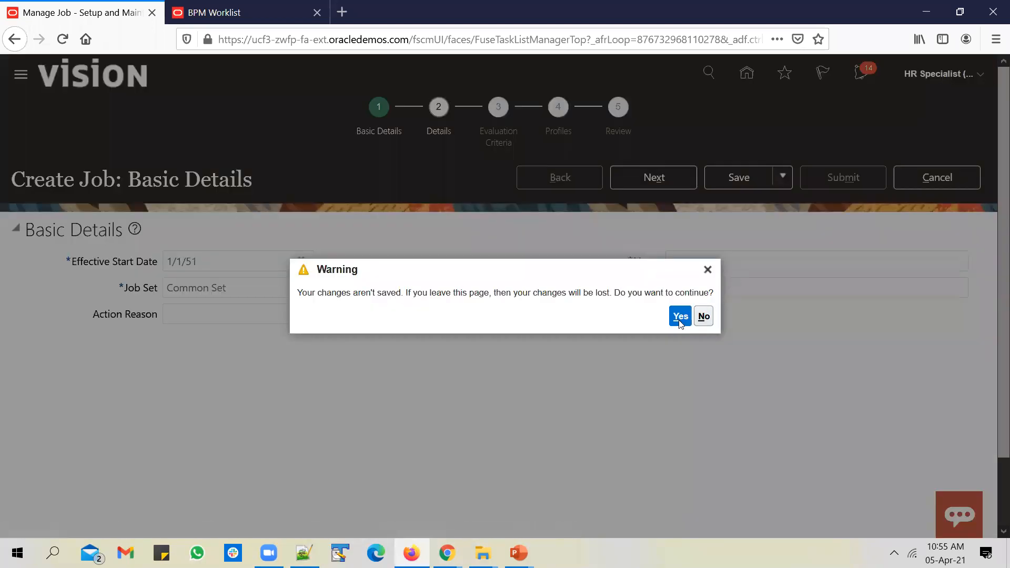
{"action": "left_click", "coordinate": [679, 316]}
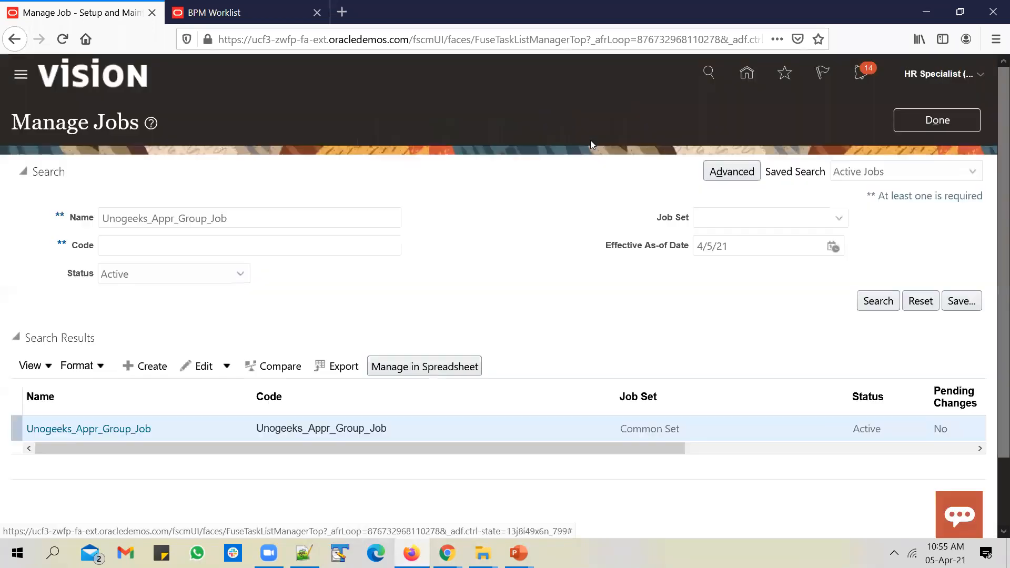
{"action": "left_click", "coordinate": [936, 120]}
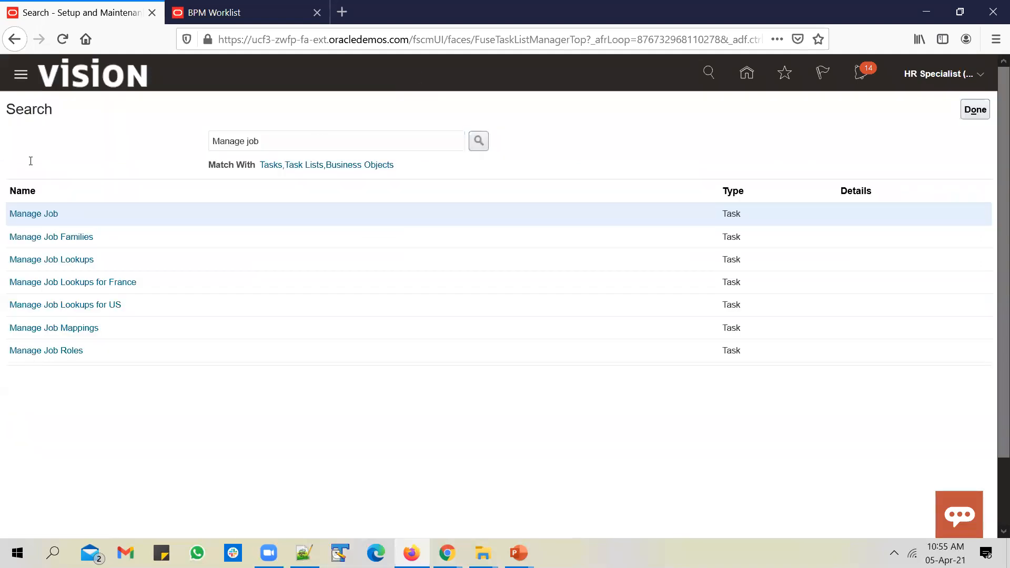
{"action": "type", "text": "manage common lookups"}
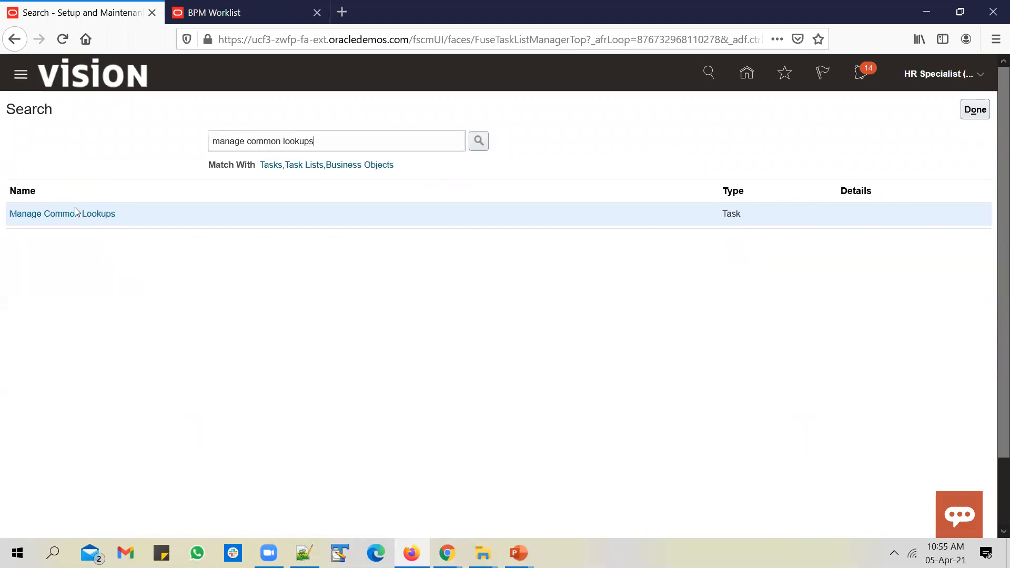
{"action": "left_click", "coordinate": [62, 213]}
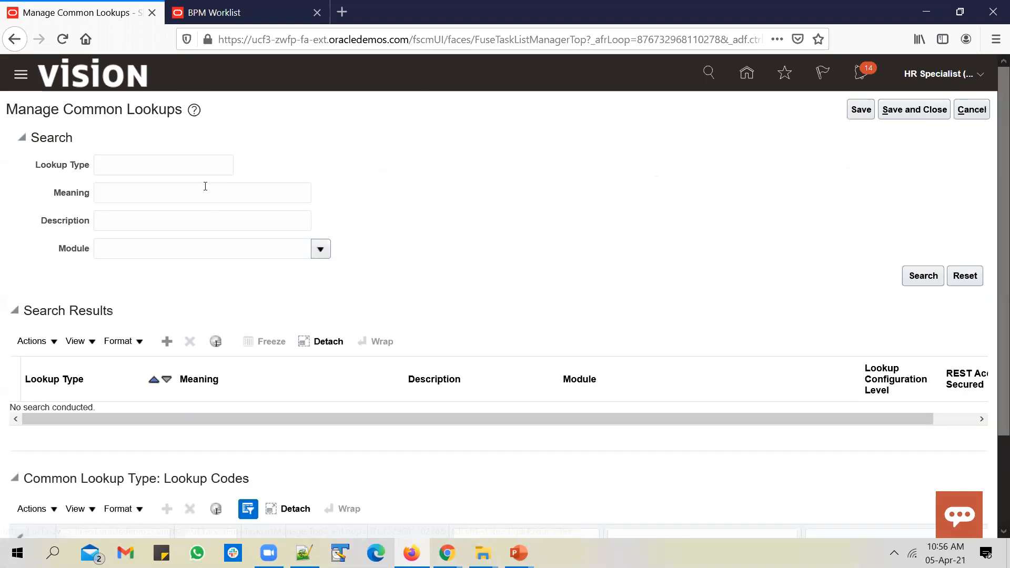
- Add lookup code PeopleSoft (sequence 1, start 1/1/51) to Source System Owner and save
{"action": "type", "text": "Source System Owner"}
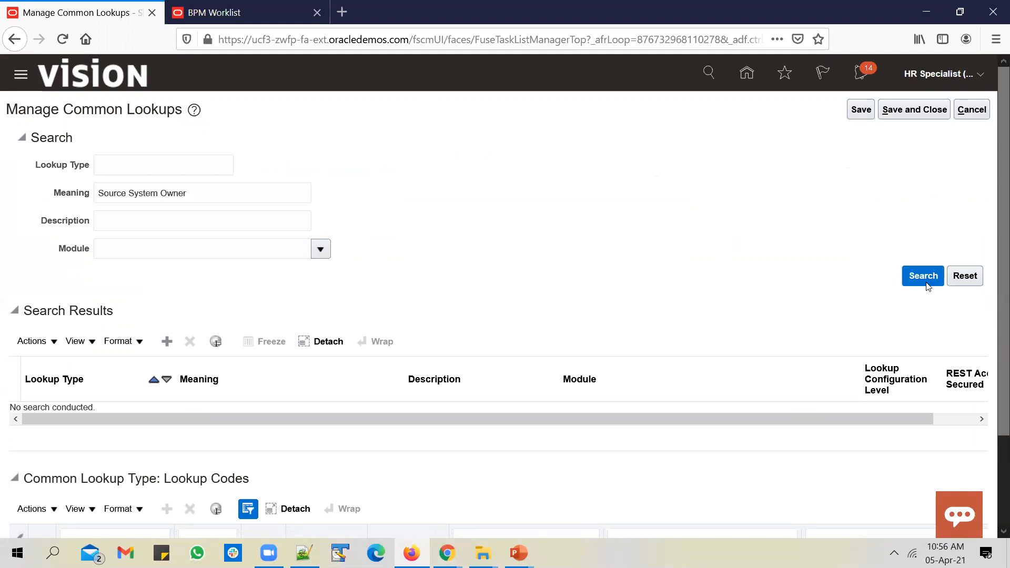
{"action": "left_click", "coordinate": [922, 276]}
{"action": "type", "text": "PeopleSoft"}
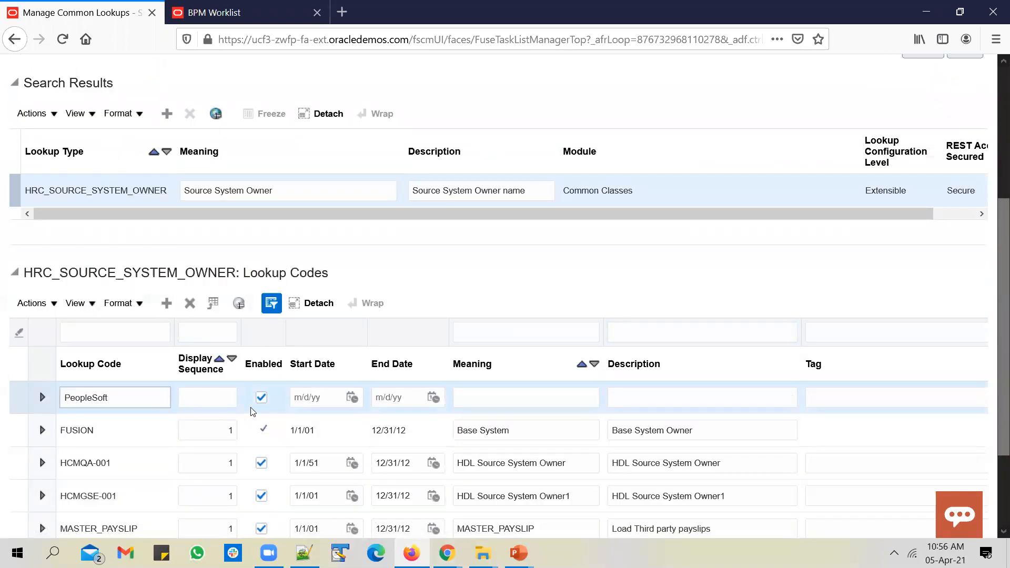
{"action": "left_click", "coordinate": [207, 396]}
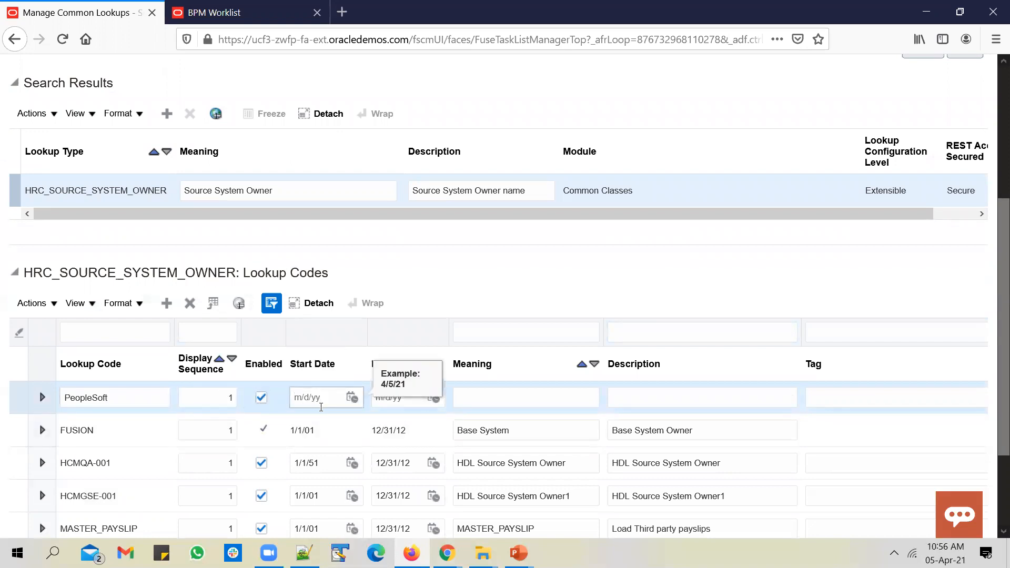
{"action": "type", "text": "1/1/51"}
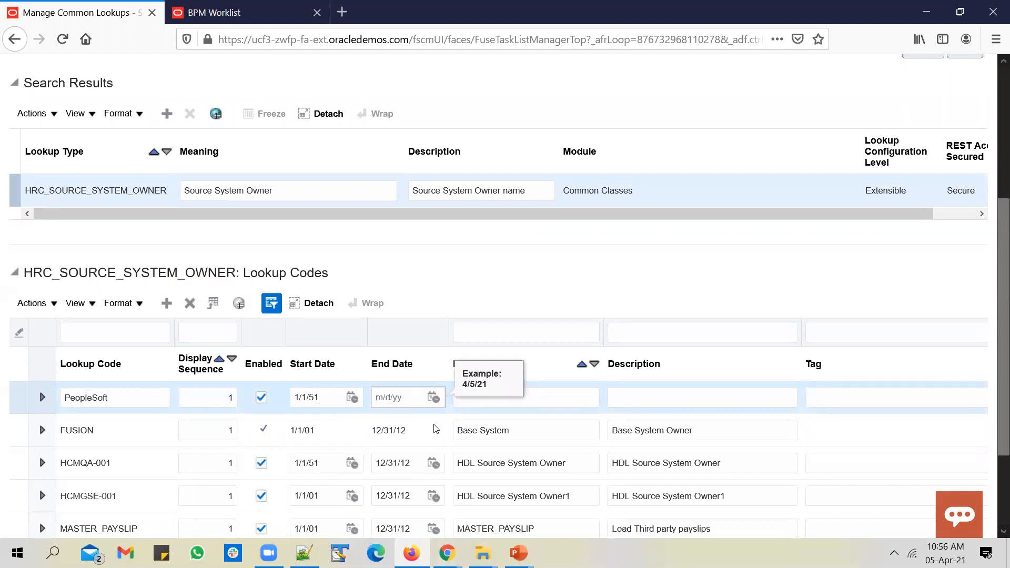
{"action": "left_click", "coordinate": [525, 397]}
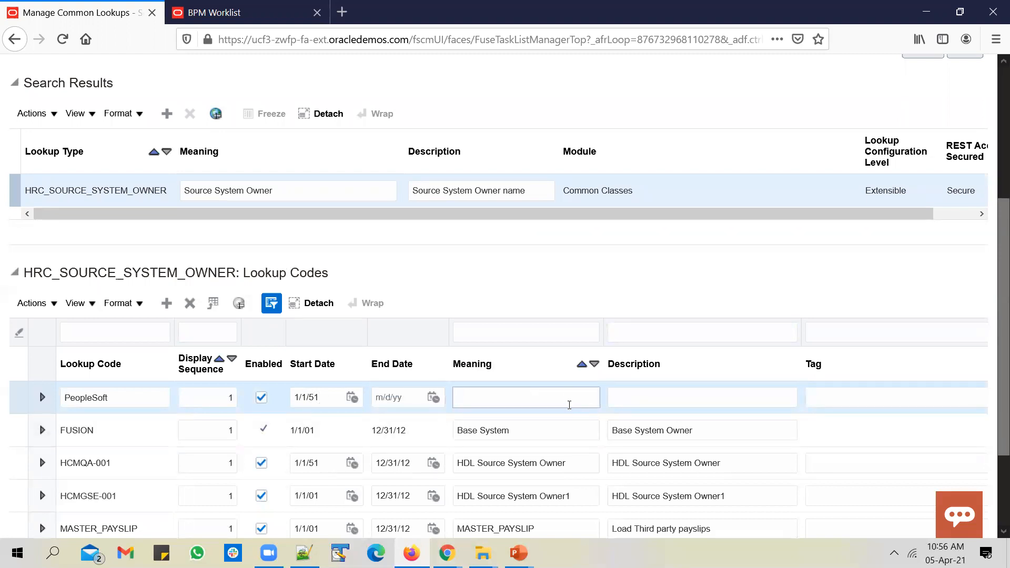
{"action": "type", "text": "PeopleSoft"}
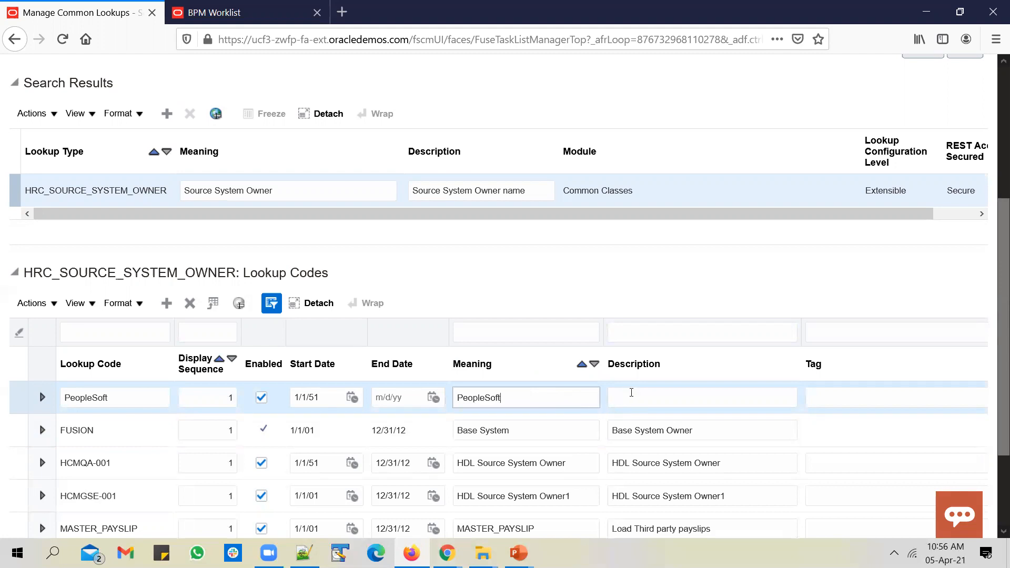
{"action": "type", "text": "PeopleSoft"}
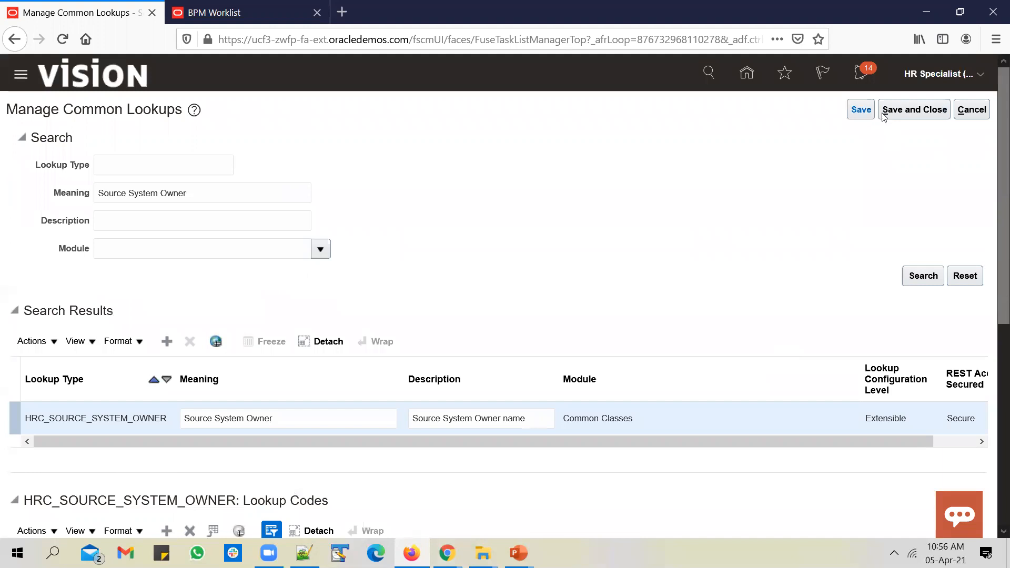
{"action": "left_click", "coordinate": [913, 109]}
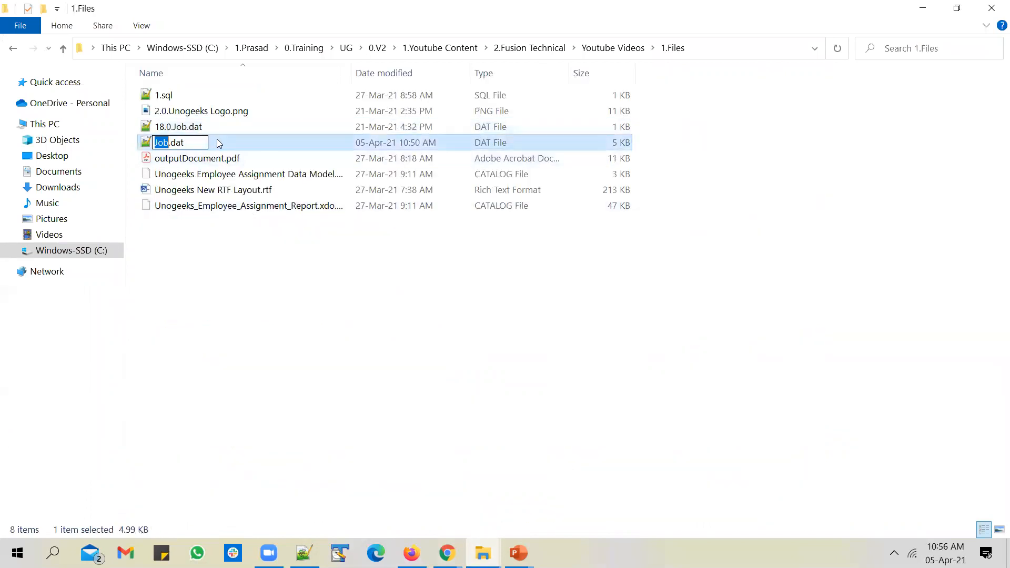
- Rename Job.dat to TemplateJob.dat and create a new folder named HCM DL
{"action": "type", "text": "Template"}
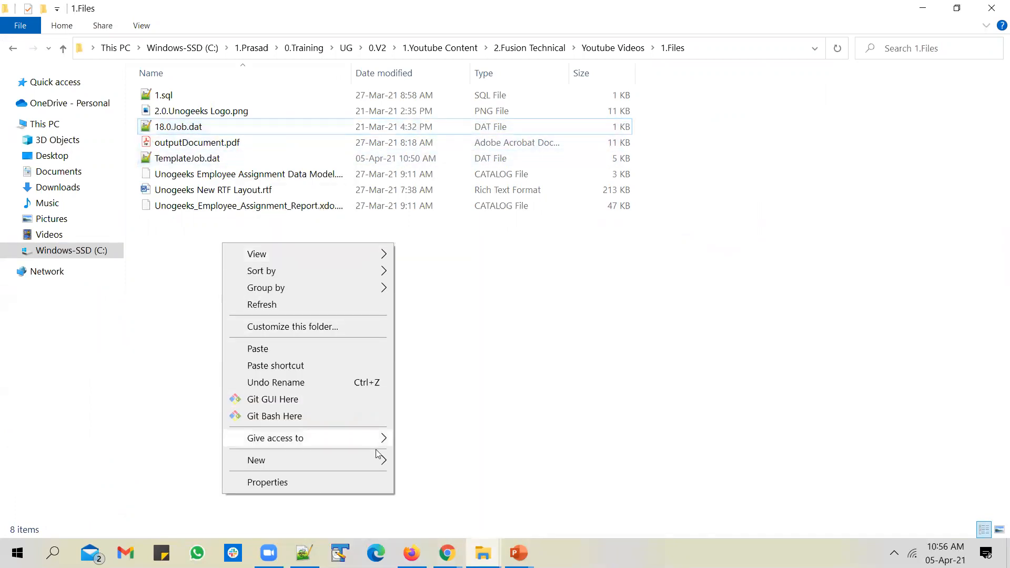
{"action": "left_click", "coordinate": [256, 460]}
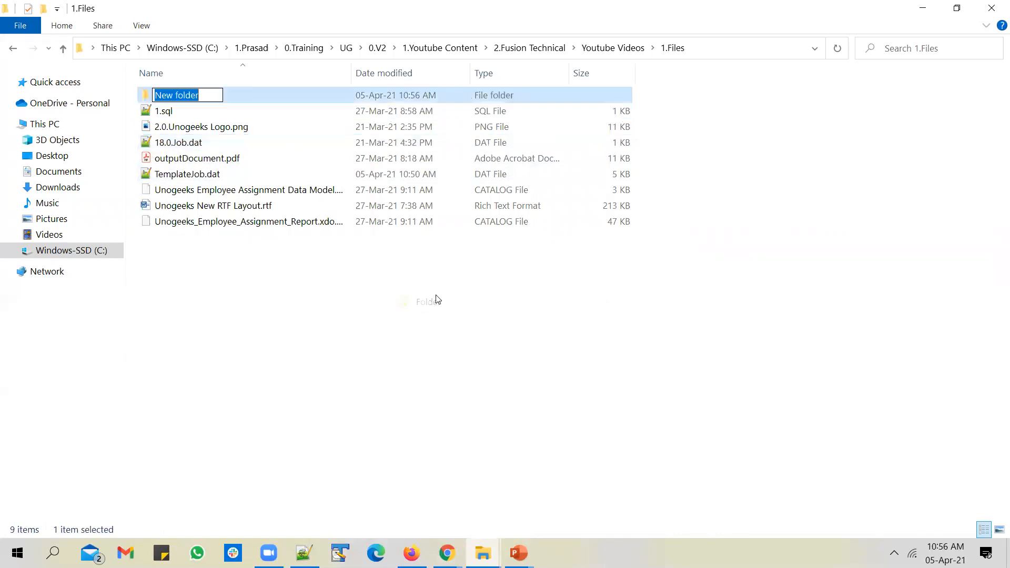
{"action": "type", "text": "HCM DL"}
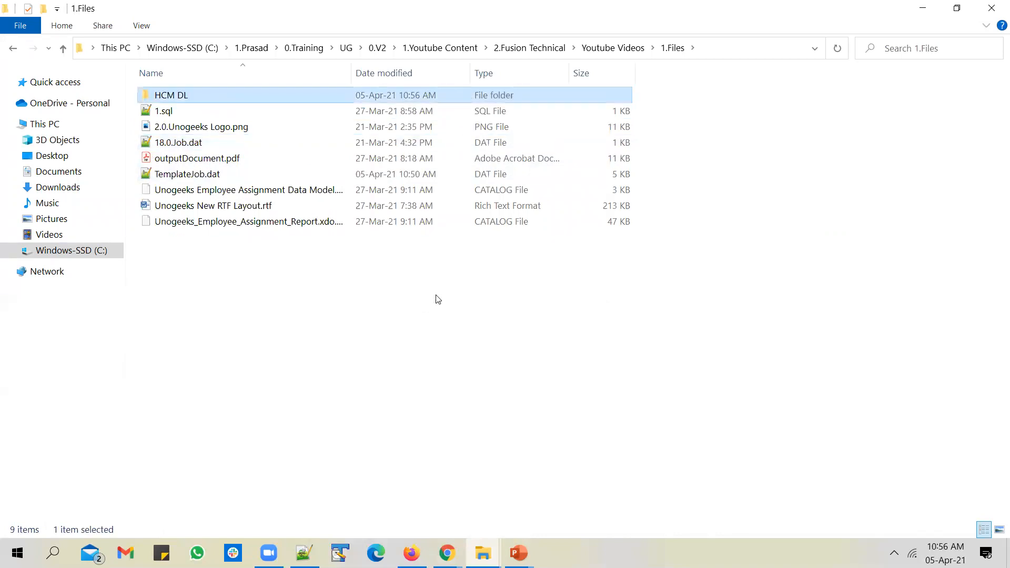
- Move 18.0.Job.dat into the HCM DL folder and rename it Job.dat
{"action": "left_click", "coordinate": [178, 142]}
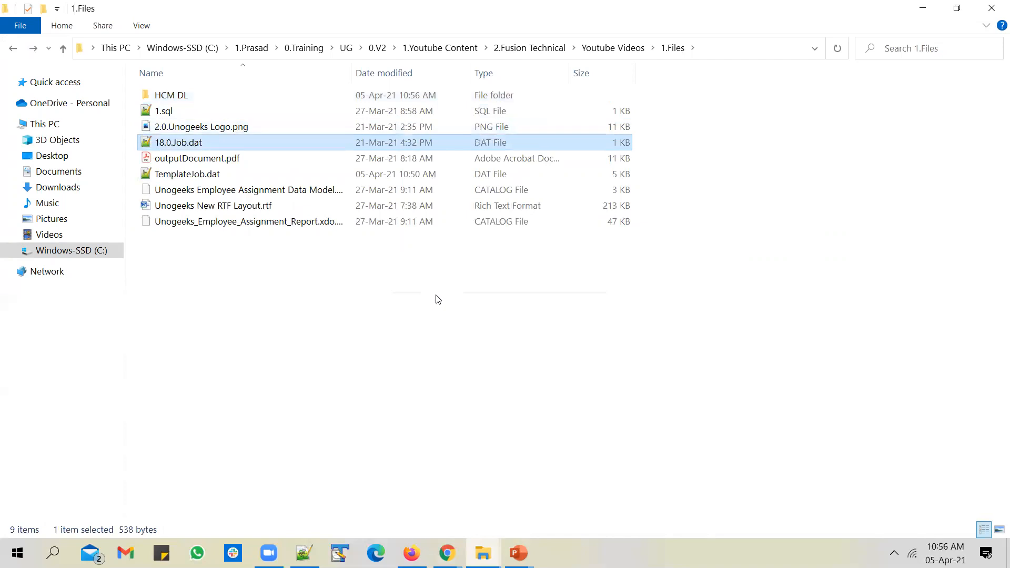
{"action": "double_click", "coordinate": [172, 94]}
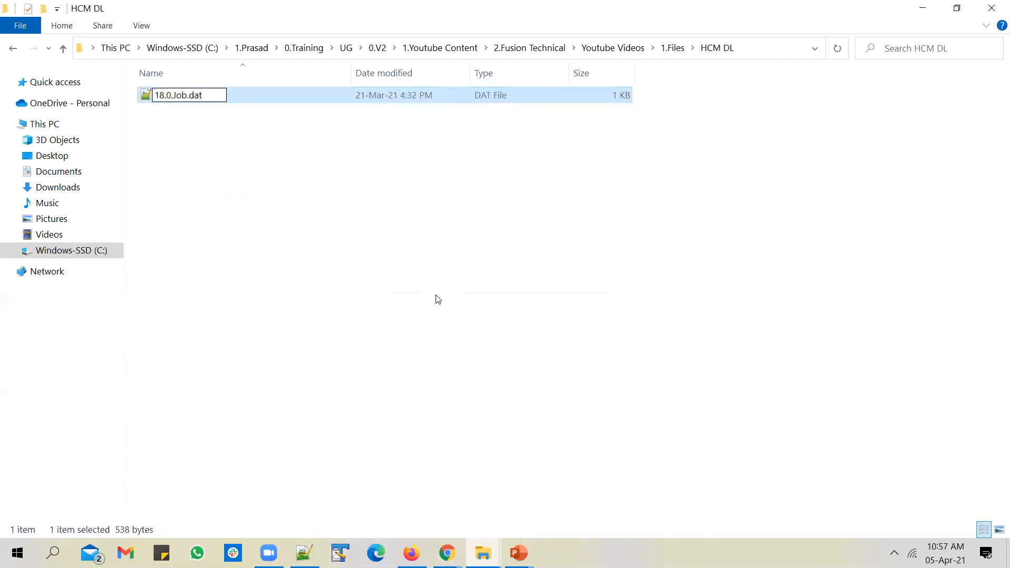
{"action": "key", "text": "Enter"}
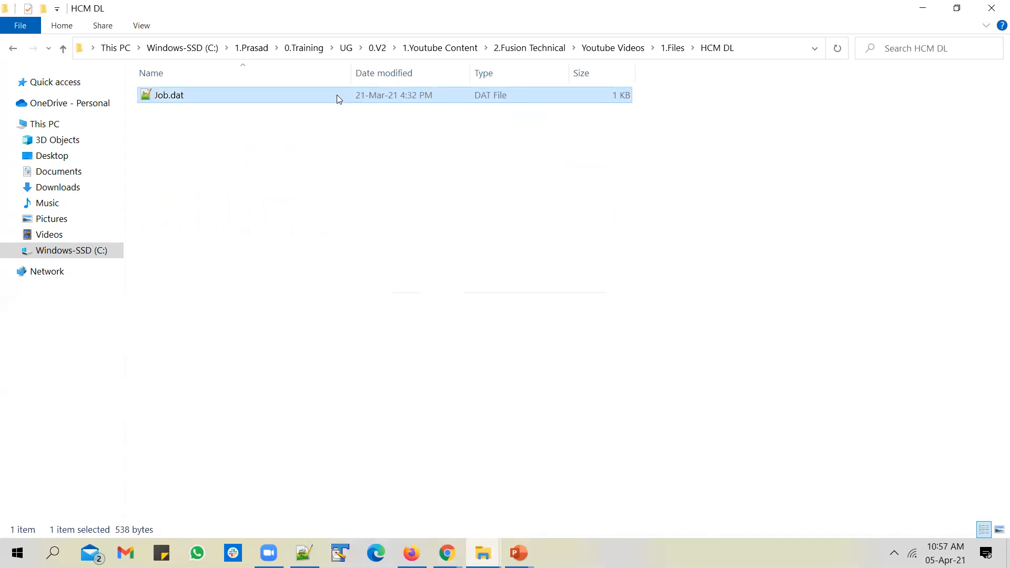
- Send Job.dat to a compressed (zipped) folder
{"action": "right_click", "coordinate": [169, 94]}
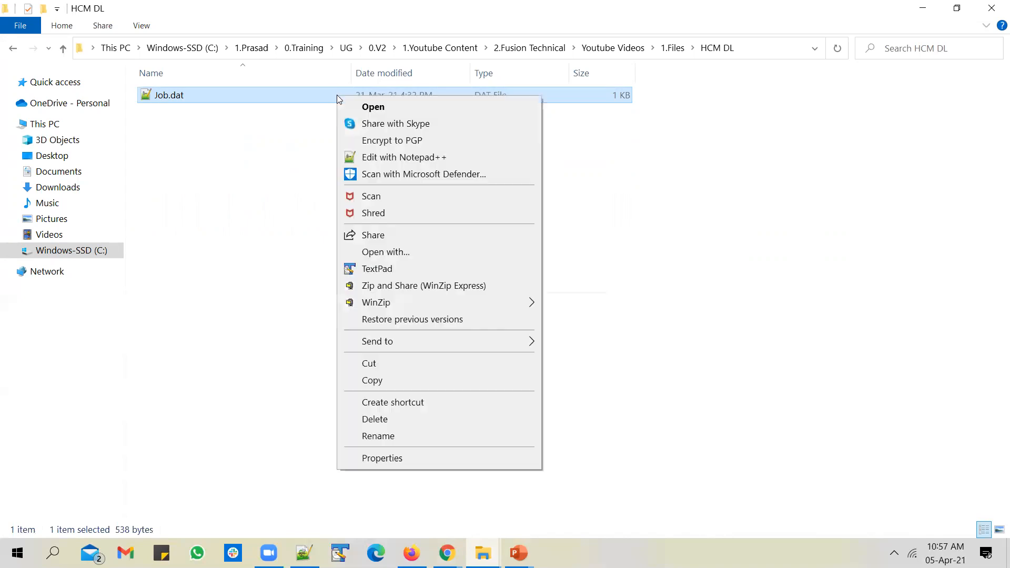
{"action": "left_click", "coordinate": [378, 341]}
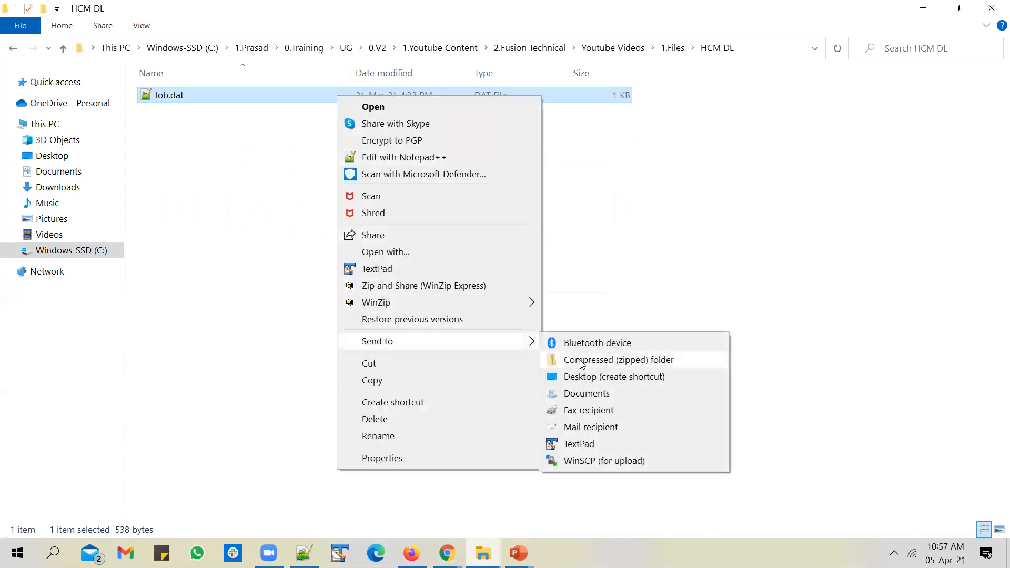
{"action": "left_click", "coordinate": [619, 360]}
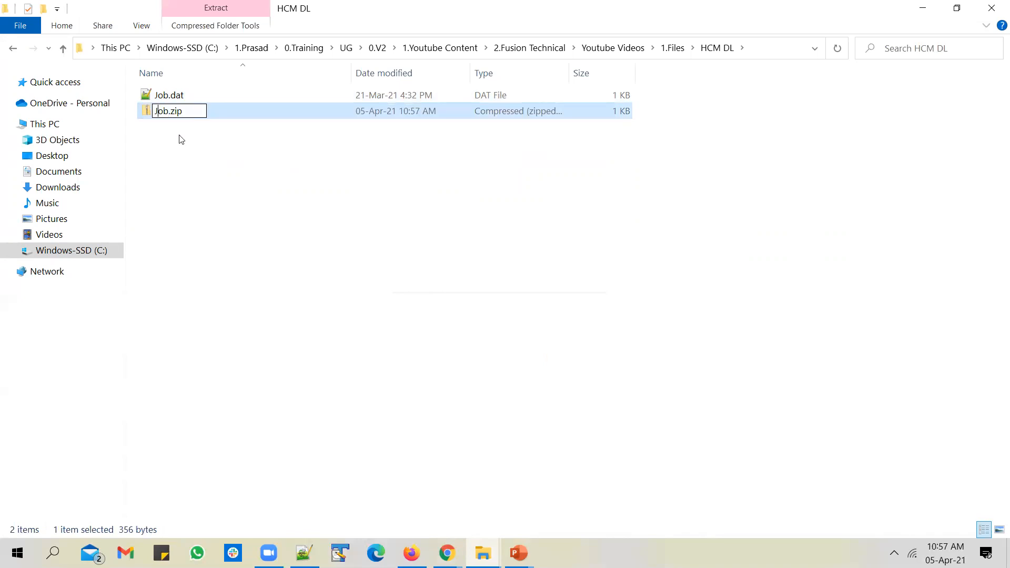
- Rename the new zip archive to UnogeeksJob.zip
{"action": "type", "text": "Unogeeks"}
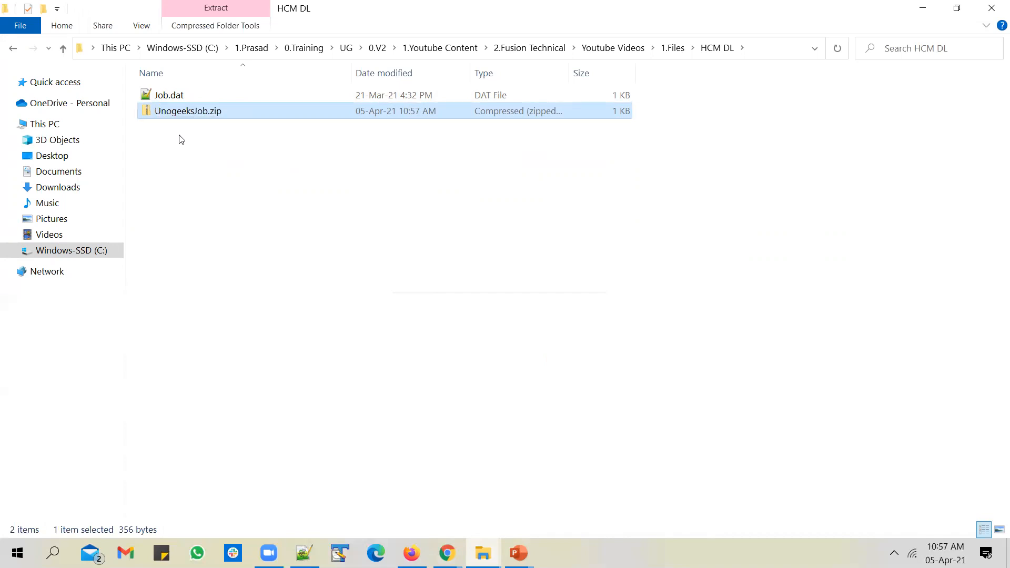
{"action": "mouse_move", "coordinate": [169, 94]}
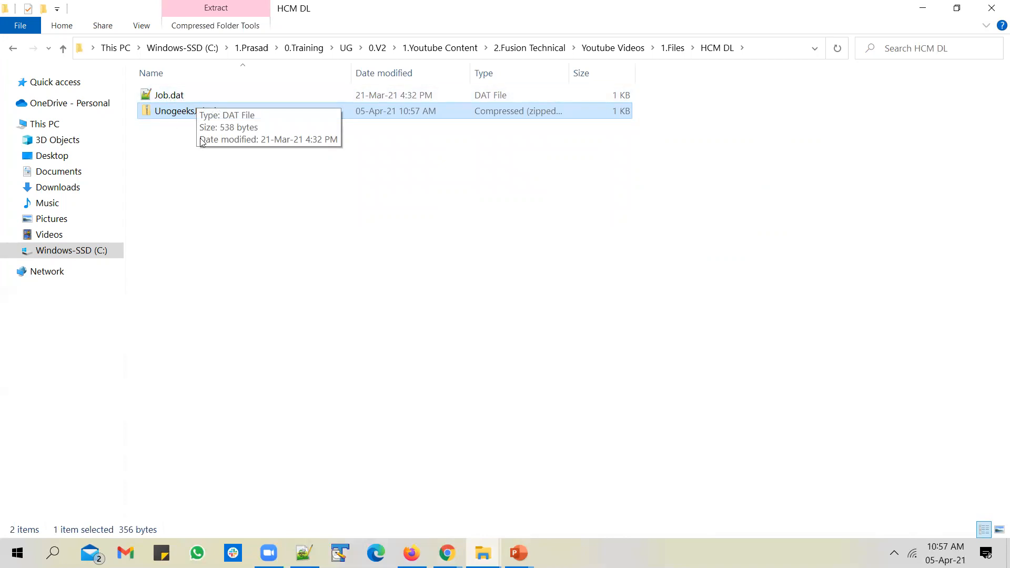
{"action": "left_click", "coordinate": [169, 96]}
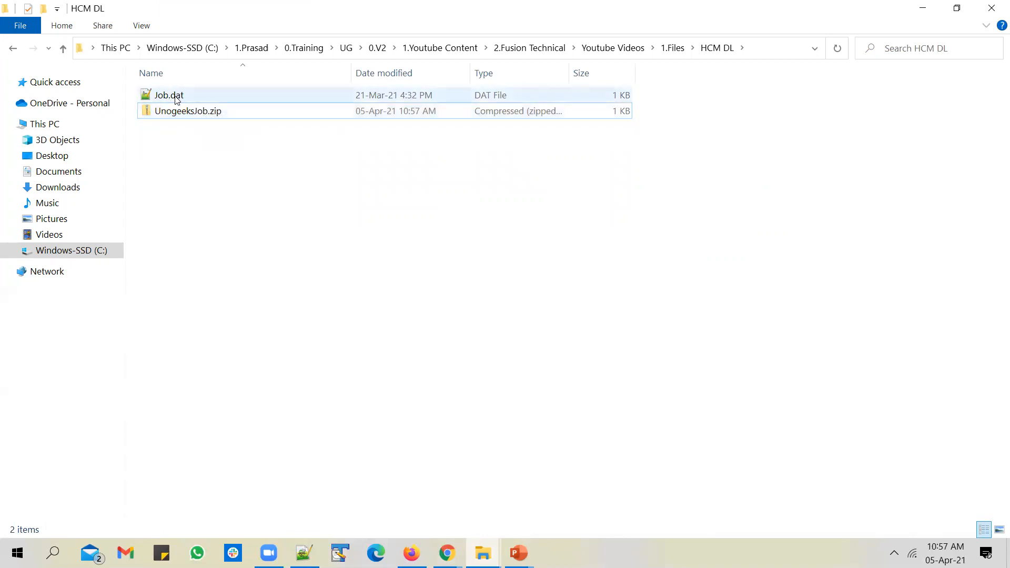
{"action": "left_click", "coordinate": [187, 111]}
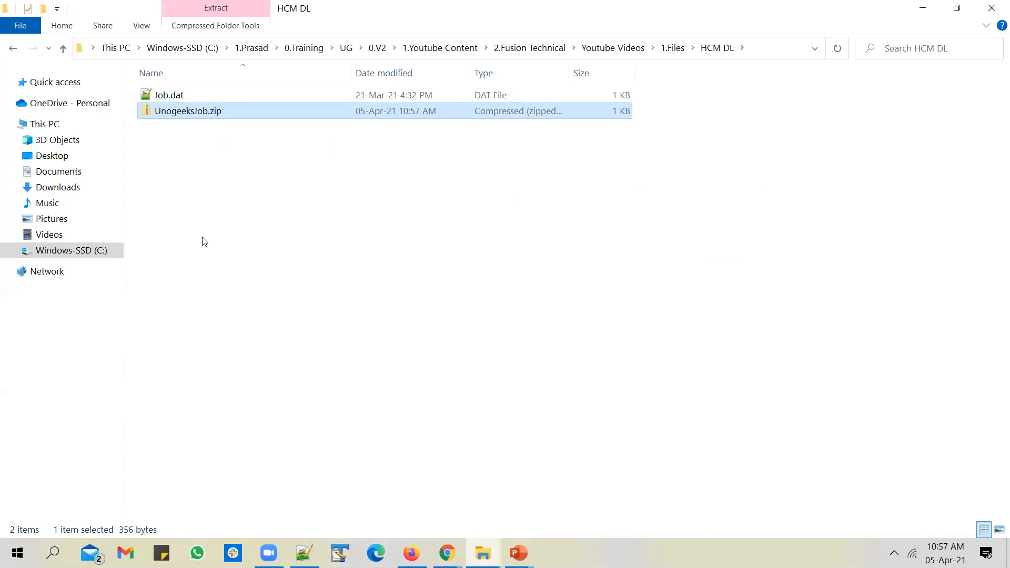
{"action": "left_click", "coordinate": [523, 441]}
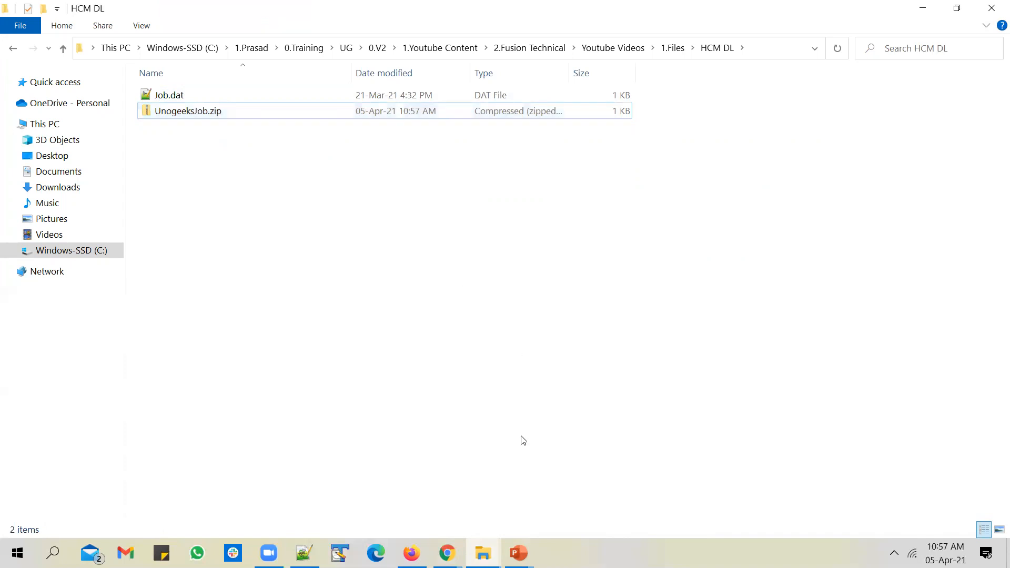